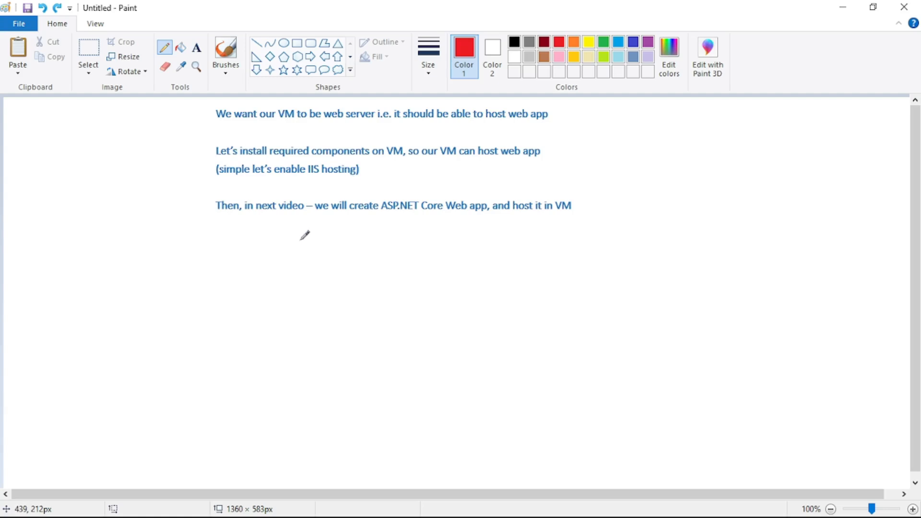
pyautogui.moveTo(306, 235)
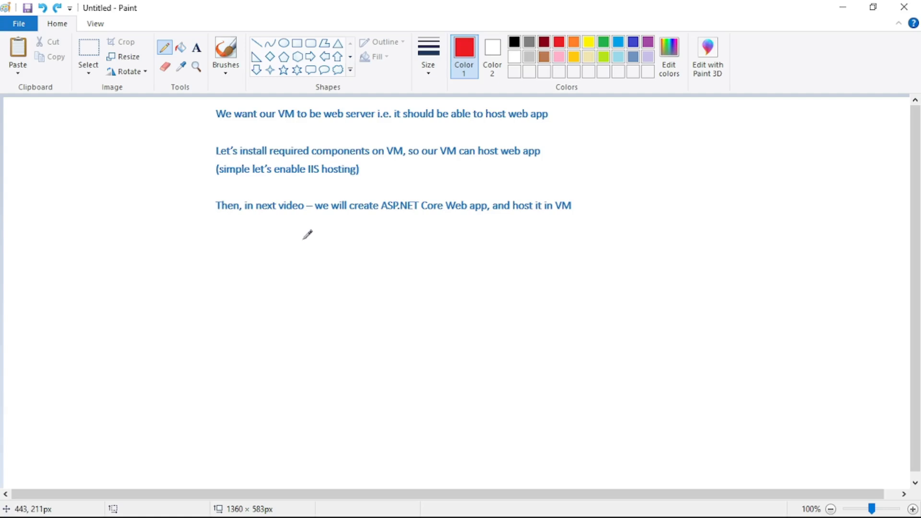
pyautogui.moveTo(335, 125)
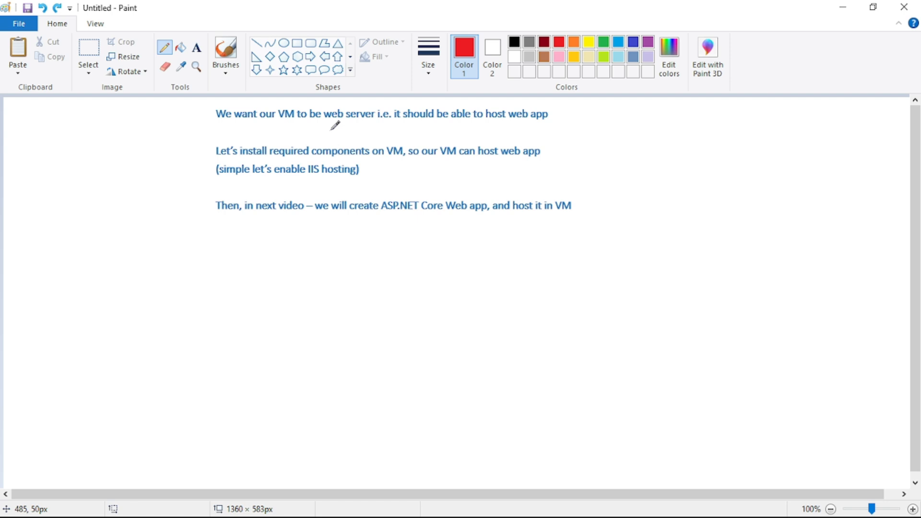
# Draw a red pencil underline beneath 'web server' in the Paint notes.
pyautogui.moveTo(327, 126); pyautogui.dragTo(372, 124)
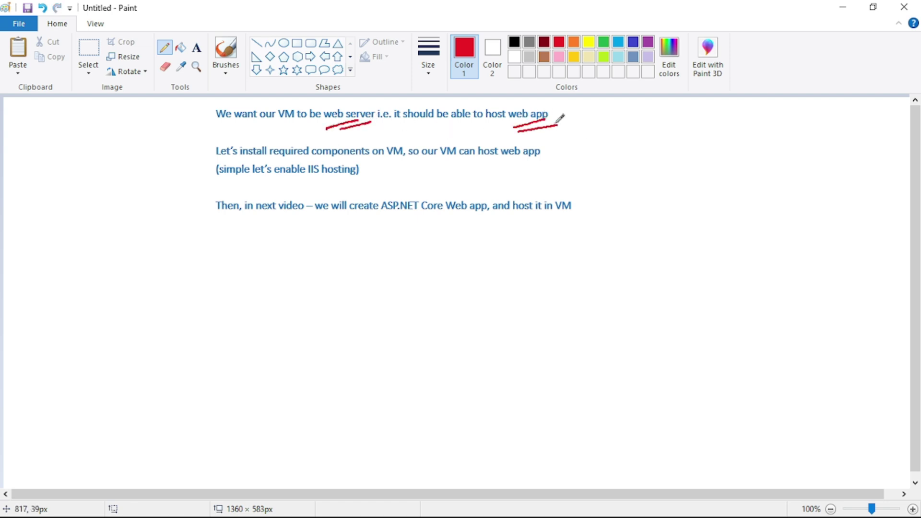
pyautogui.moveTo(411, 183)
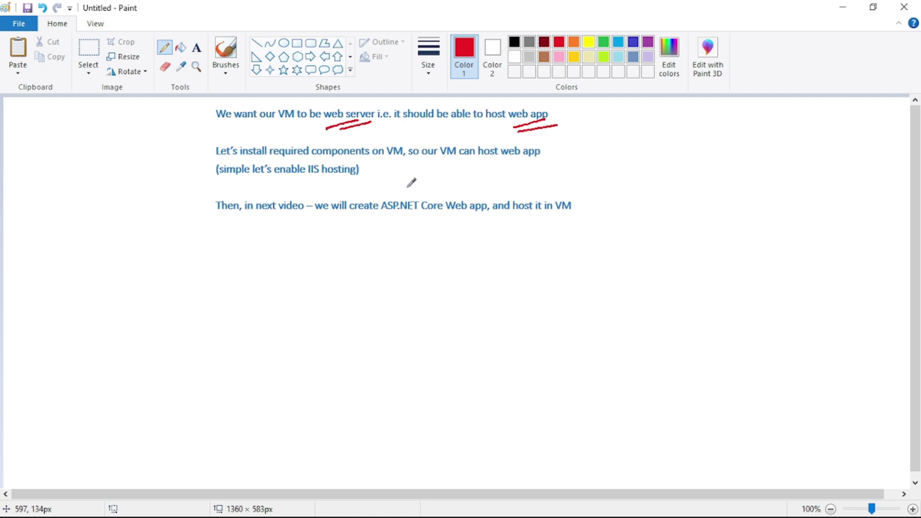
pyautogui.moveTo(387, 166)
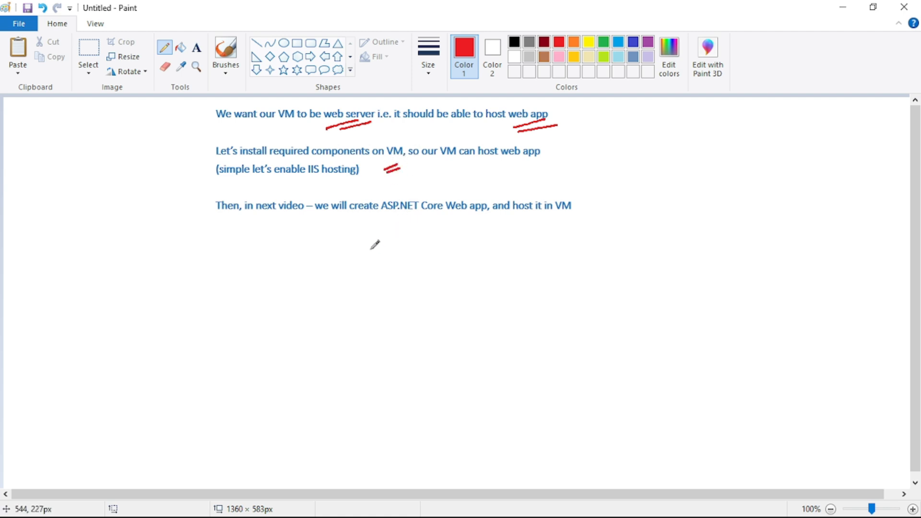
pyautogui.moveTo(435, 218)
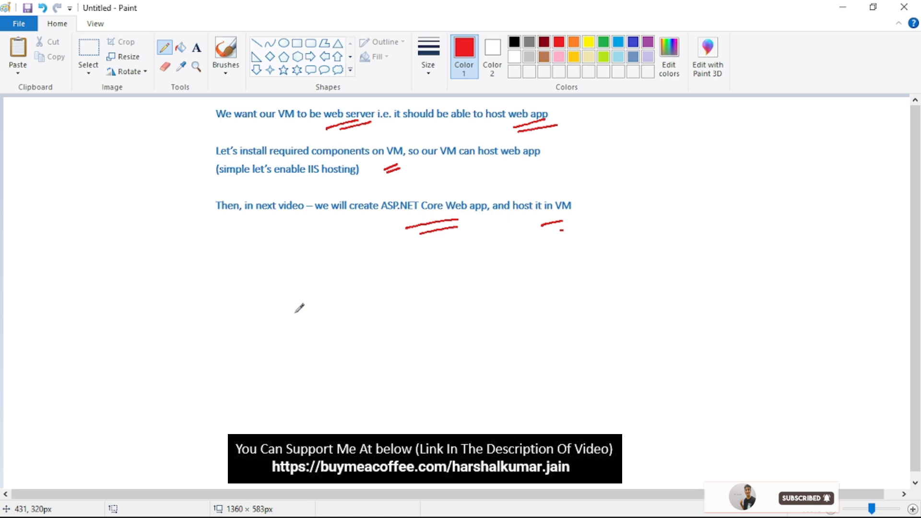
pyautogui.moveTo(312, 302)
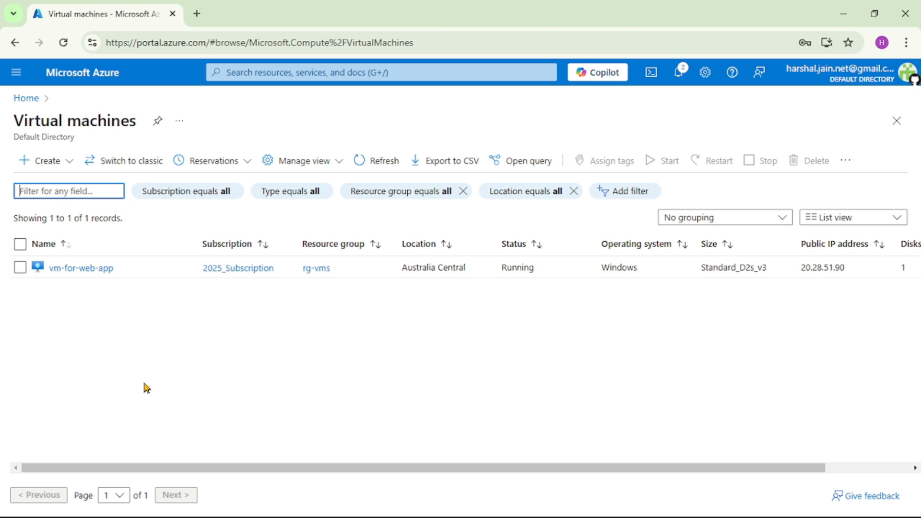
pyautogui.moveTo(133, 333)
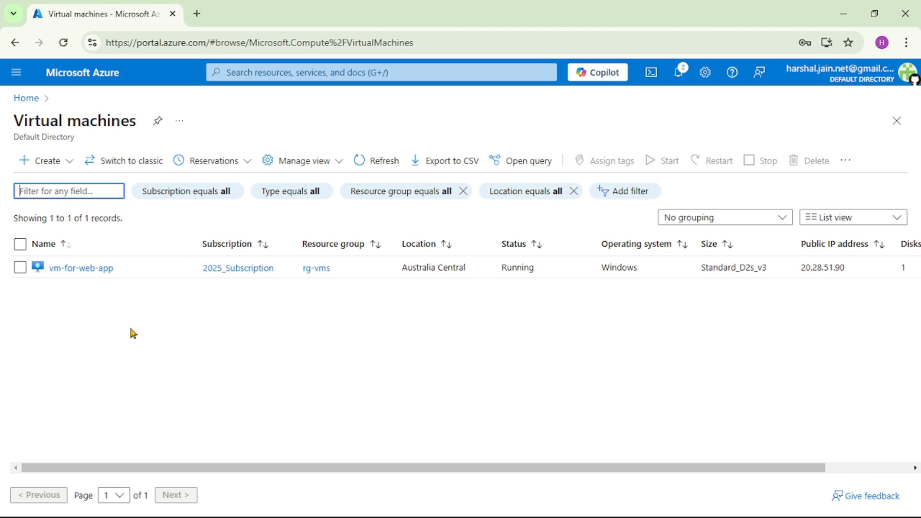
# Open vm-for-web-app from Virtual machines and collapse the machines list pane.
pyautogui.click(81, 268)
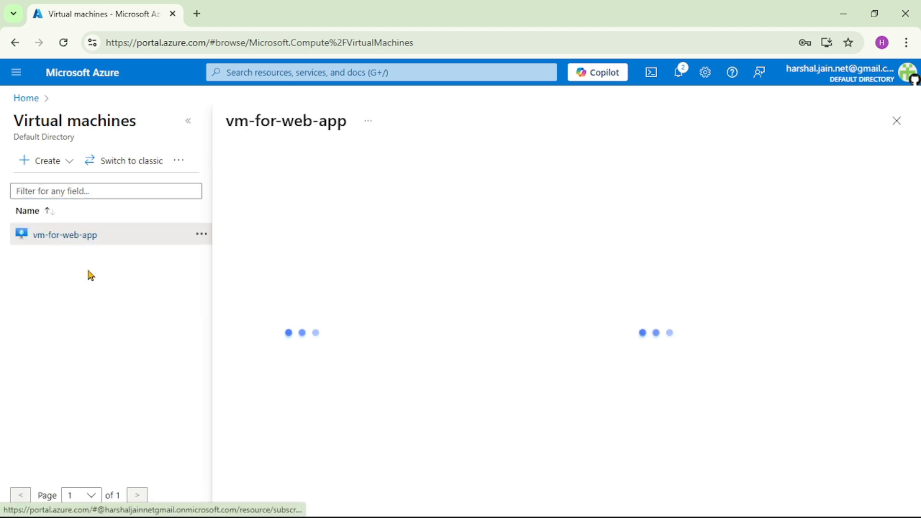
pyautogui.click(65, 235)
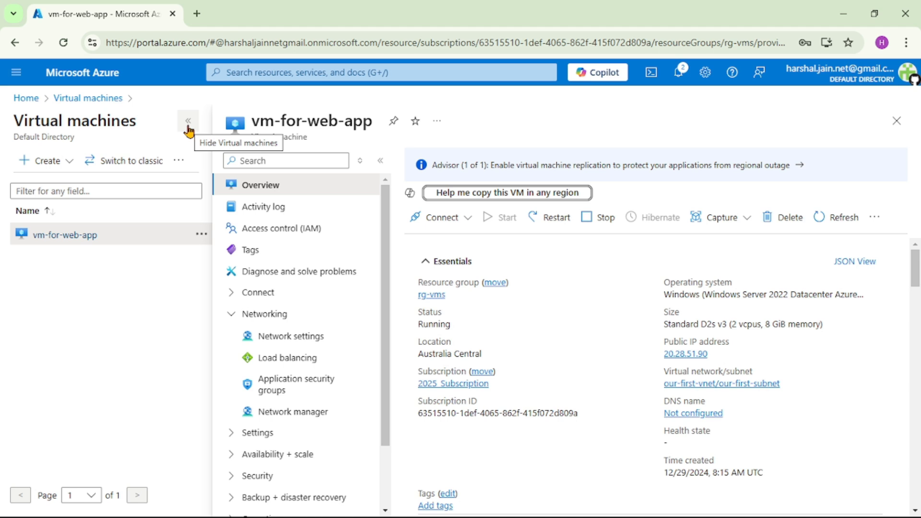
pyautogui.click(188, 120)
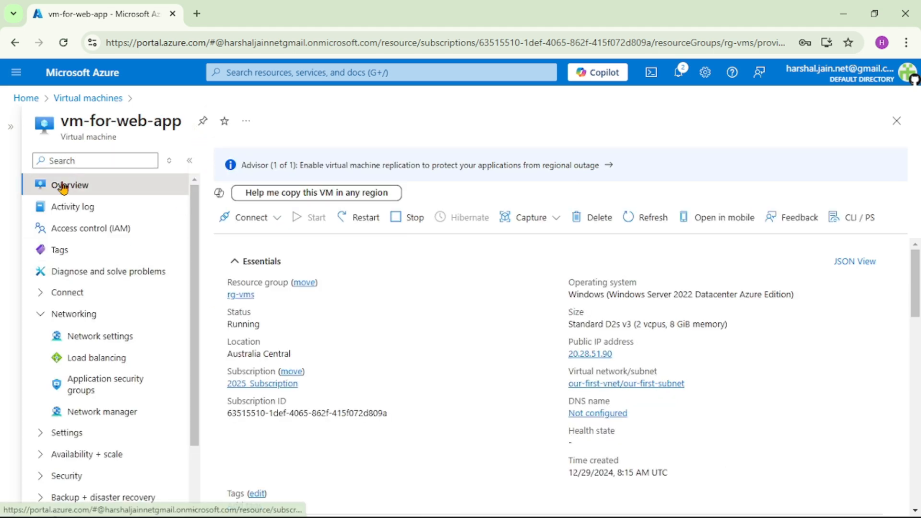
pyautogui.moveTo(597, 413)
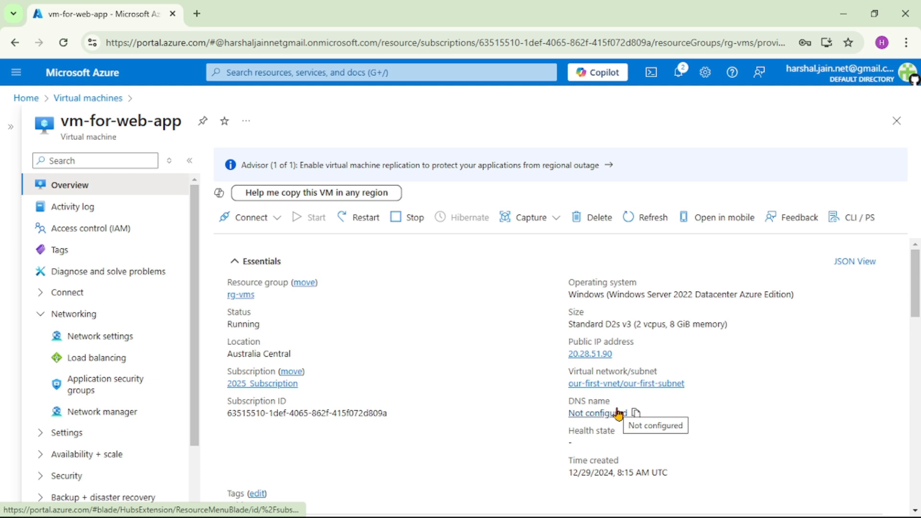
pyautogui.moveTo(594, 388)
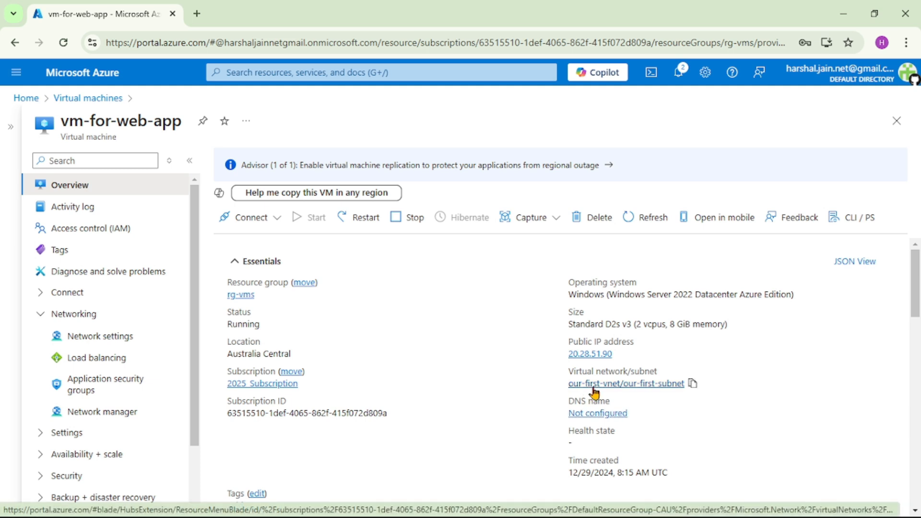
pyautogui.moveTo(627, 383)
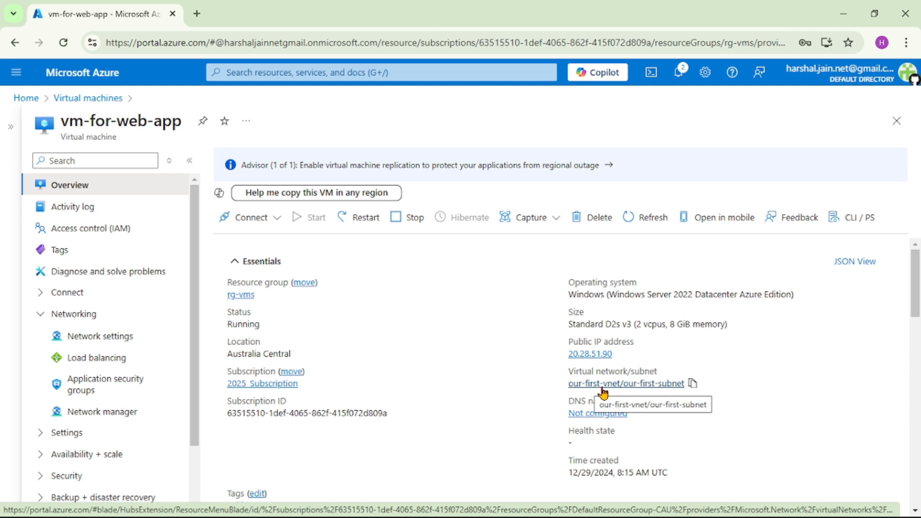
pyautogui.moveTo(665, 392)
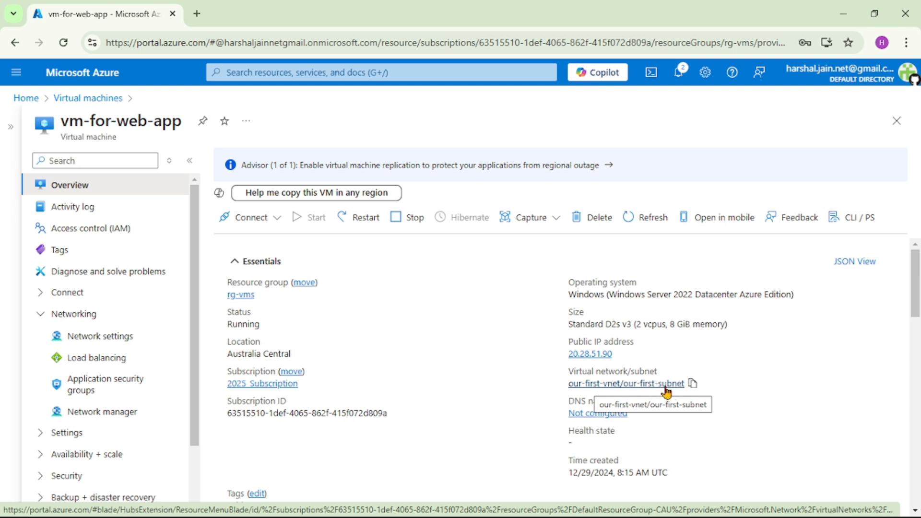
pyautogui.moveTo(654, 392)
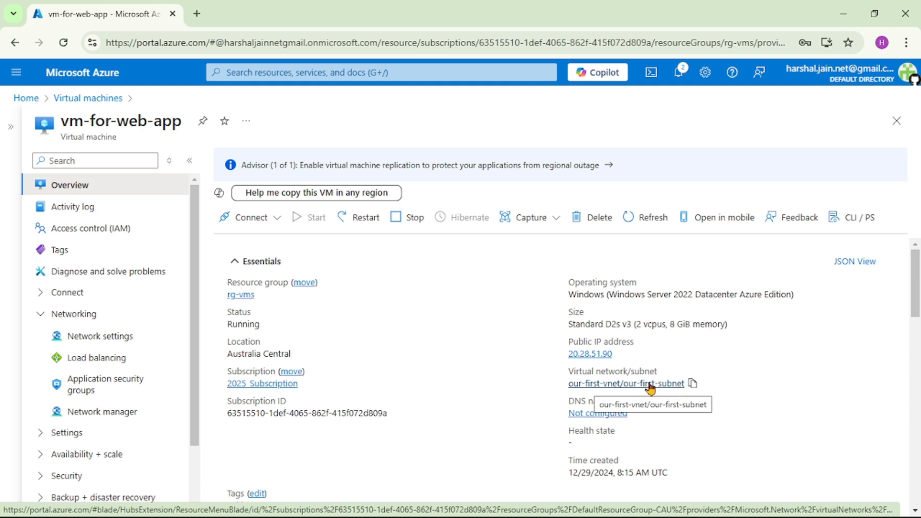
pyautogui.moveTo(762, 390)
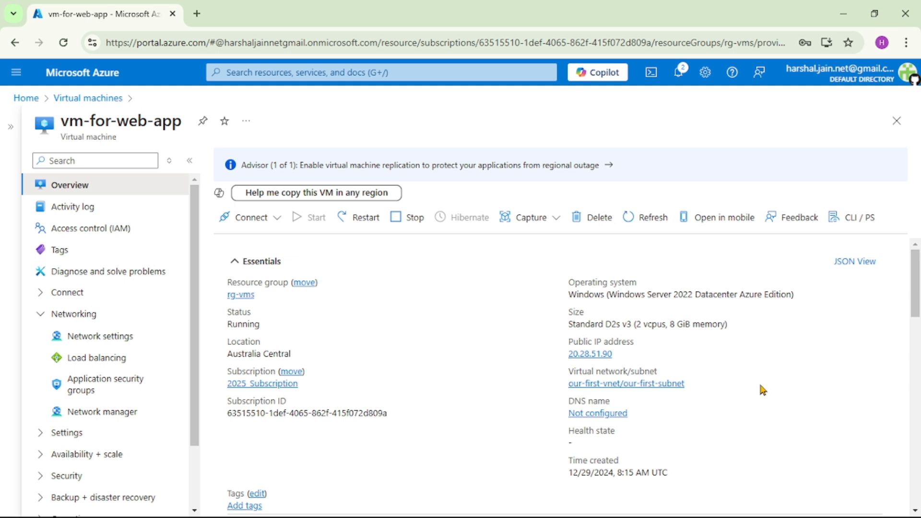
pyautogui.moveTo(267, 238)
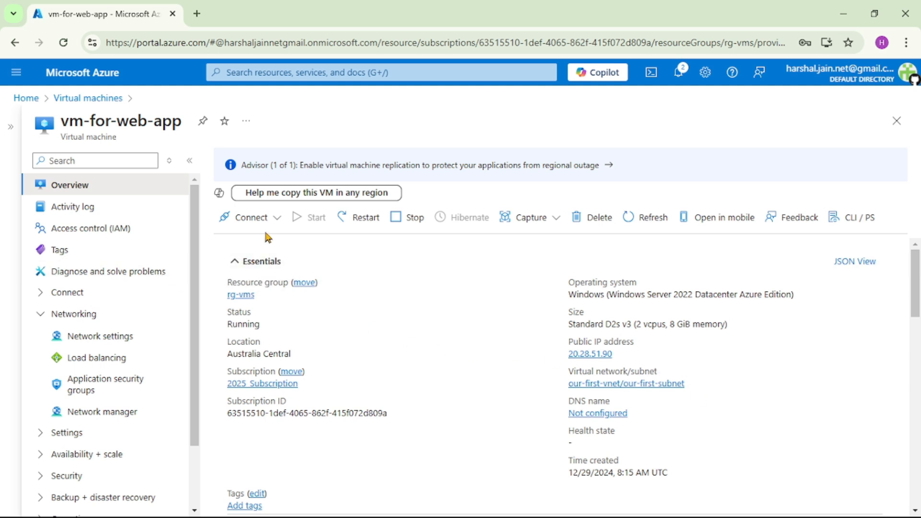
# Download the native RDP file from vm-for-web-app's Connect page.
pyautogui.click(277, 217)
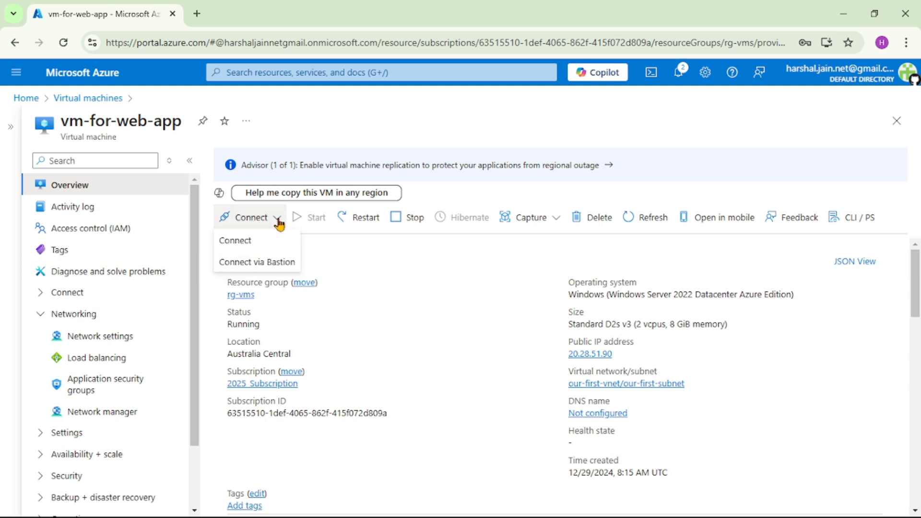
pyautogui.moveTo(256, 247)
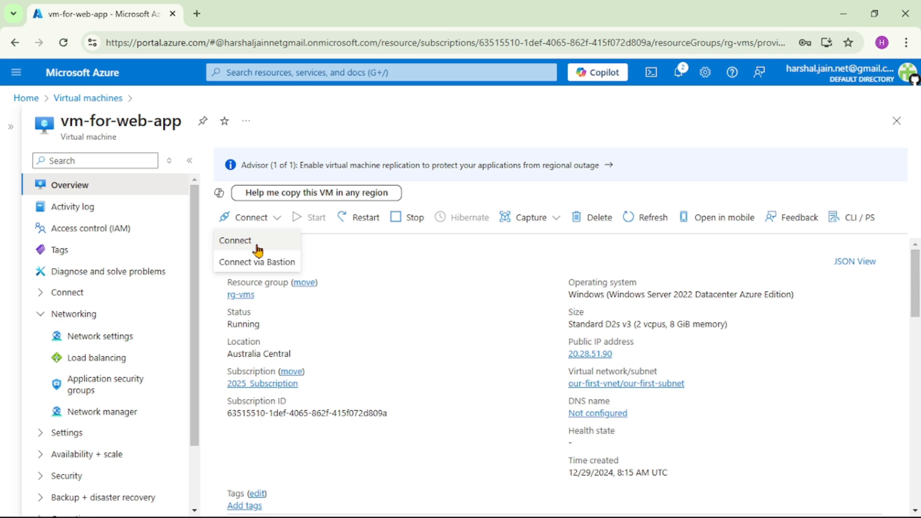
pyautogui.click(235, 241)
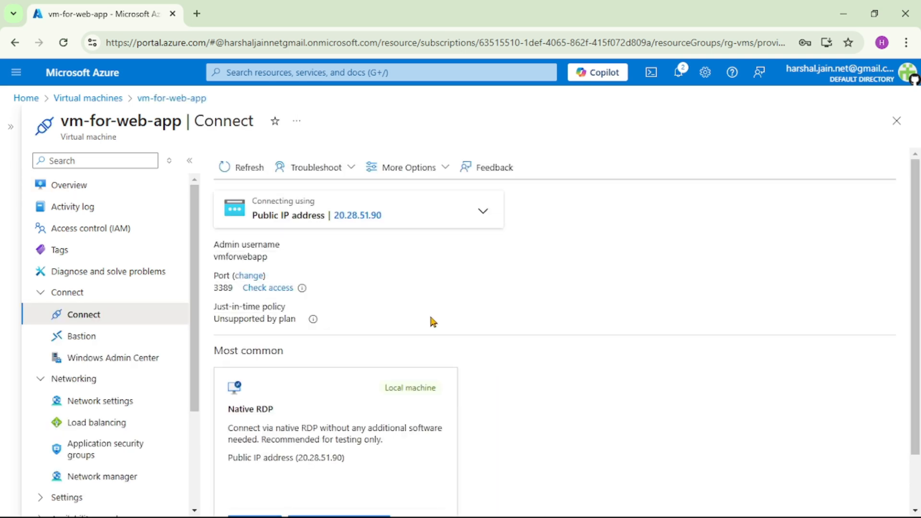
pyautogui.scroll(-3)
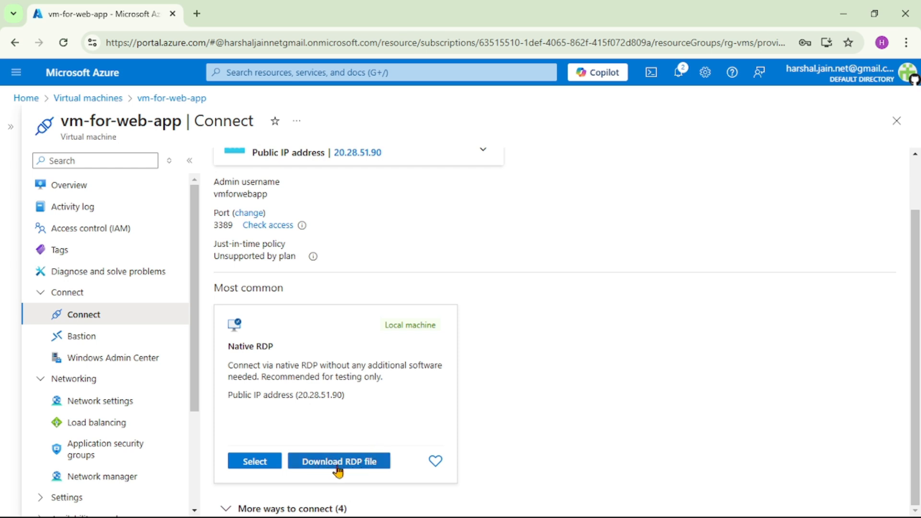
pyautogui.click(338, 461)
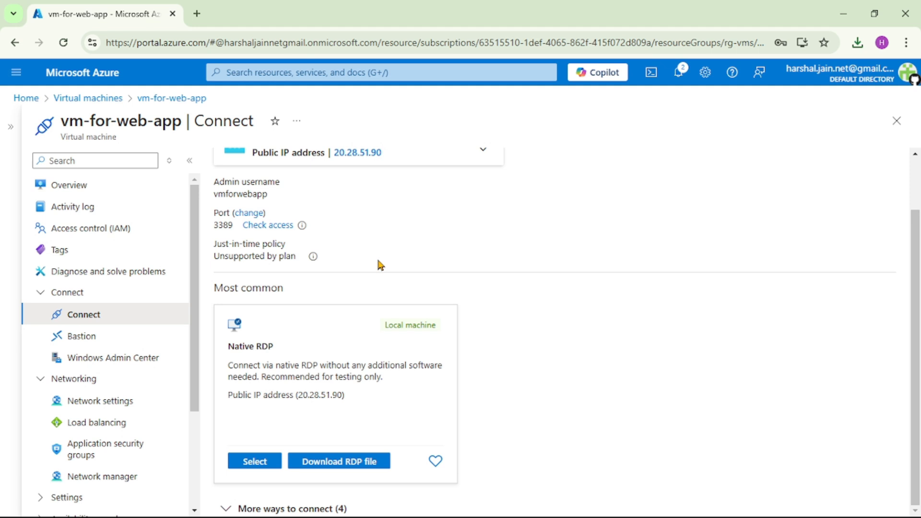
pyautogui.moveTo(407, 262)
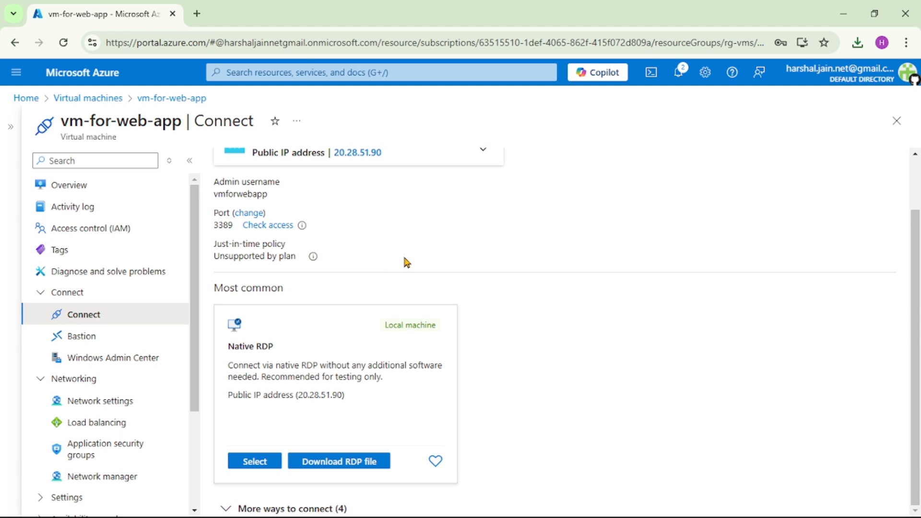
# Launch the vm-for-web-app.rdp file from Downloads\vms.
pyautogui.click(339, 460)
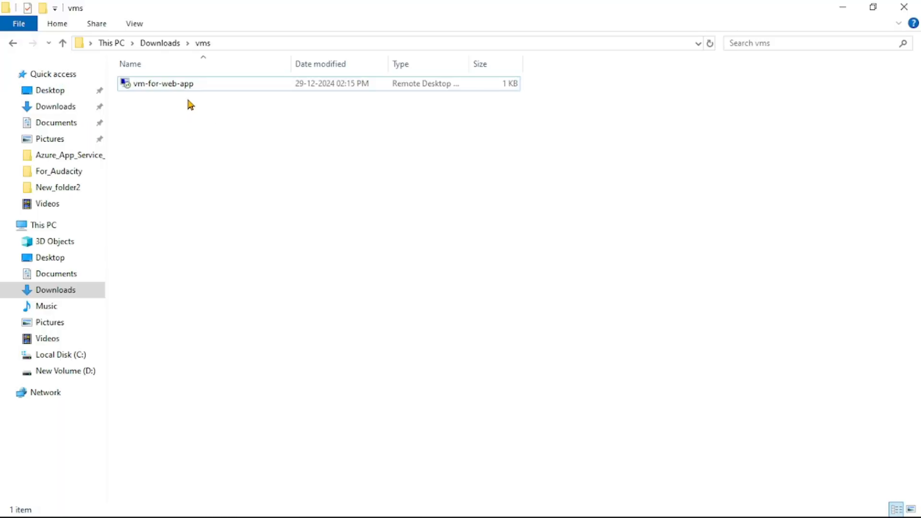
pyautogui.moveTo(179, 93)
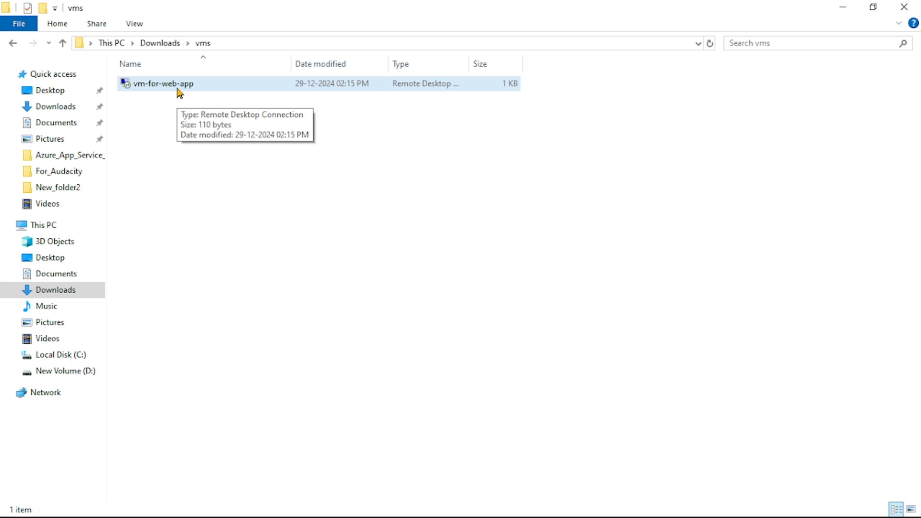
pyautogui.moveTo(286, 176)
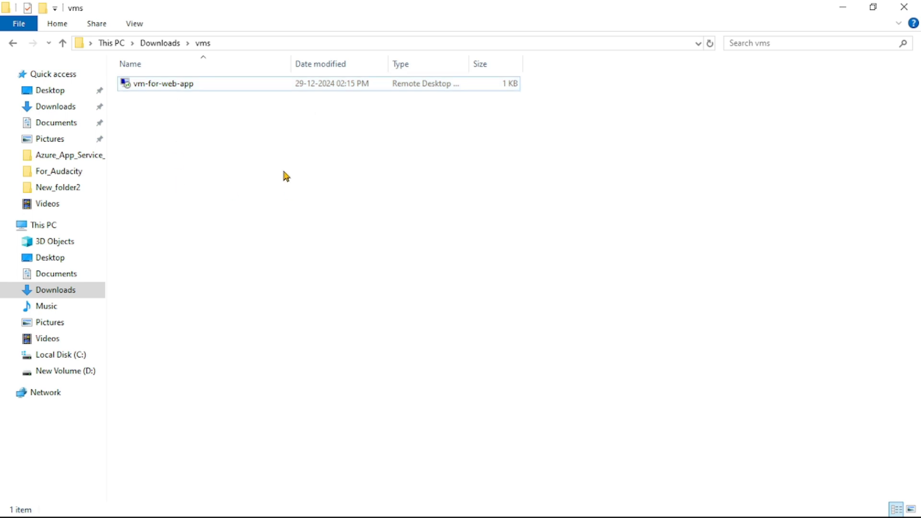
pyautogui.moveTo(217, 159)
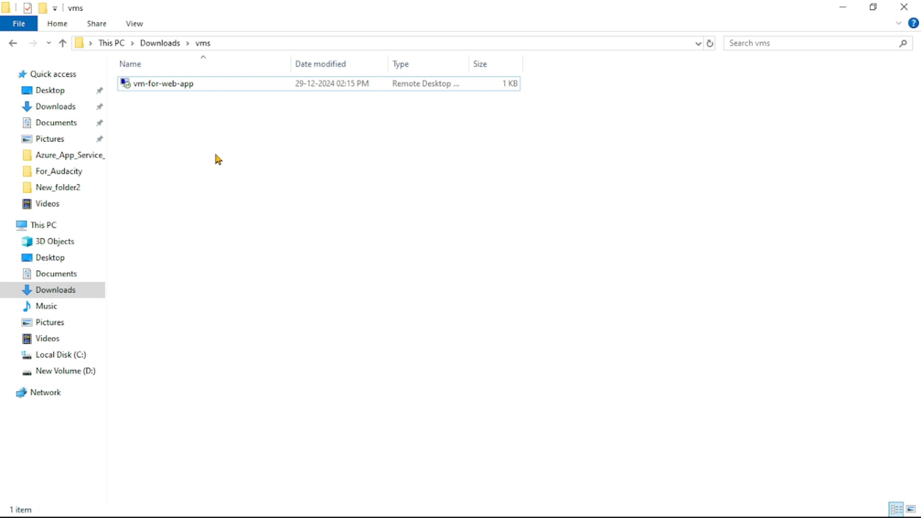
pyautogui.click(164, 83)
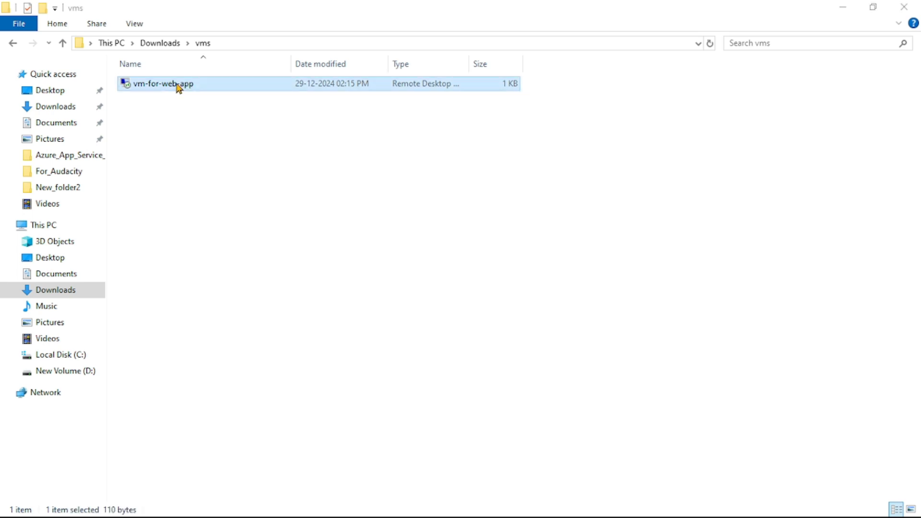
pyautogui.doubleClick(163, 83)
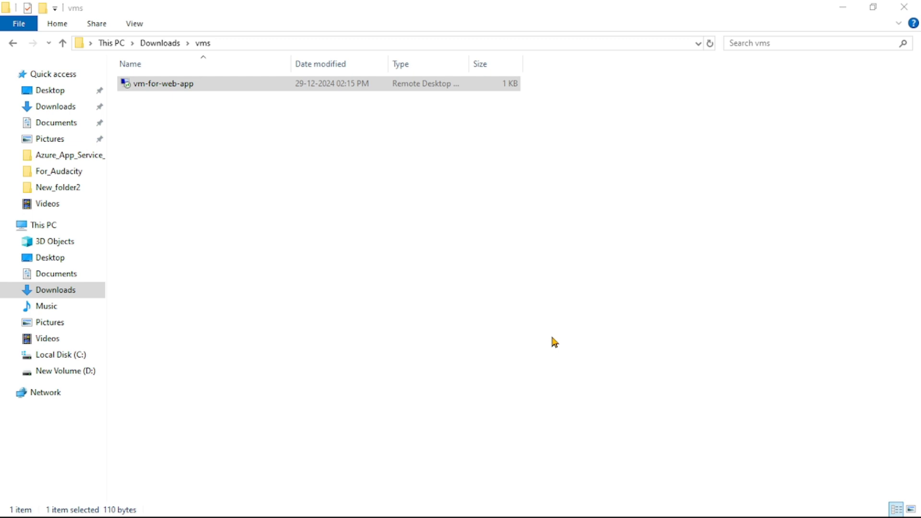
pyautogui.doubleClick(163, 83)
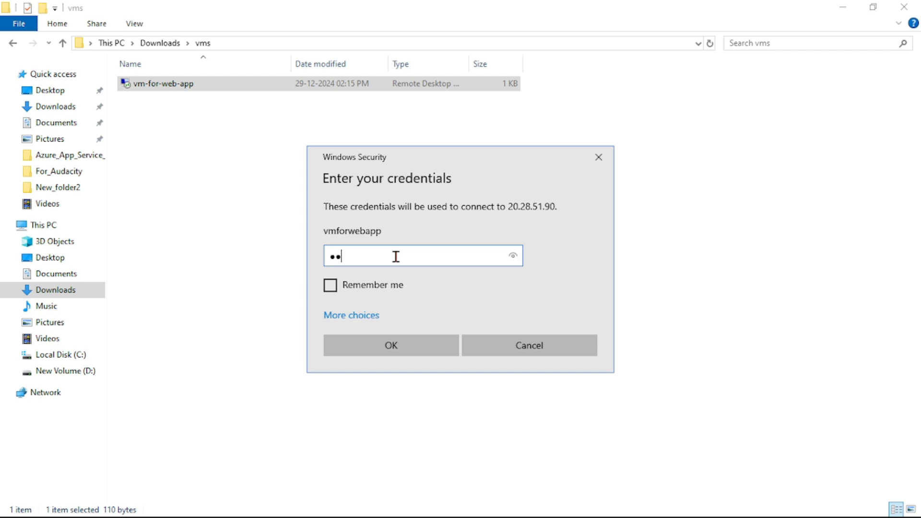
# Sign in with the VM password and accept the certificate warning.
pyautogui.write('password')
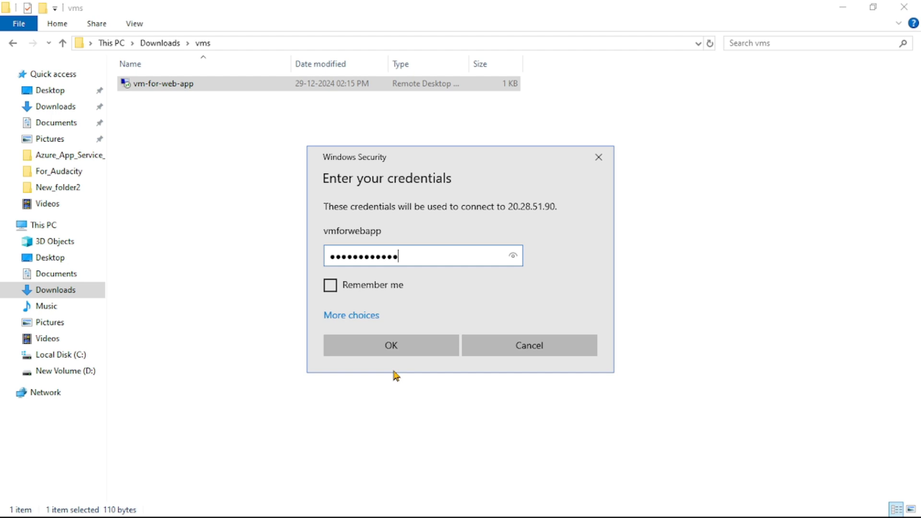
pyautogui.click(390, 345)
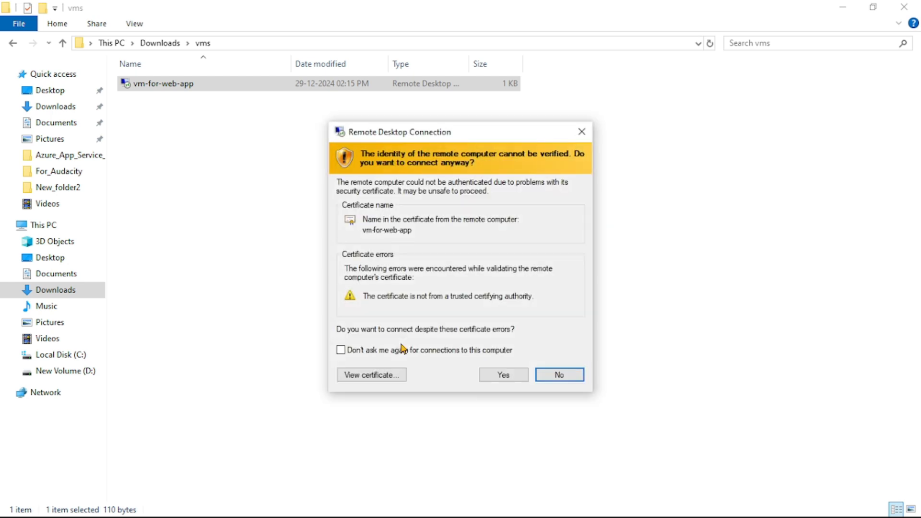
pyautogui.click(502, 374)
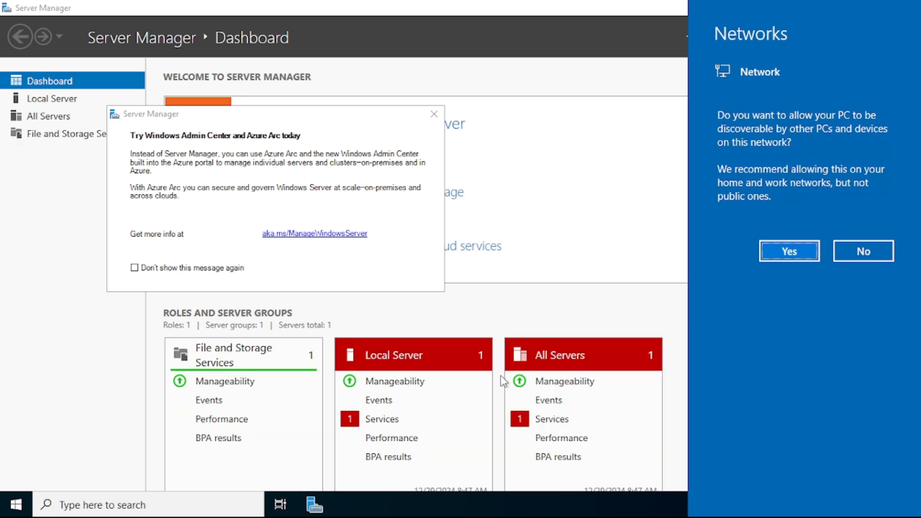
pyautogui.moveTo(591, 351)
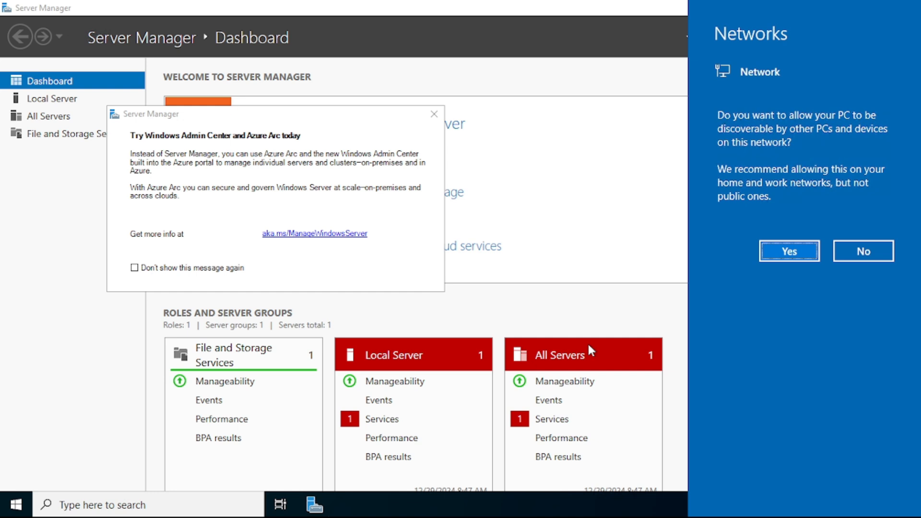
pyautogui.moveTo(548, 305)
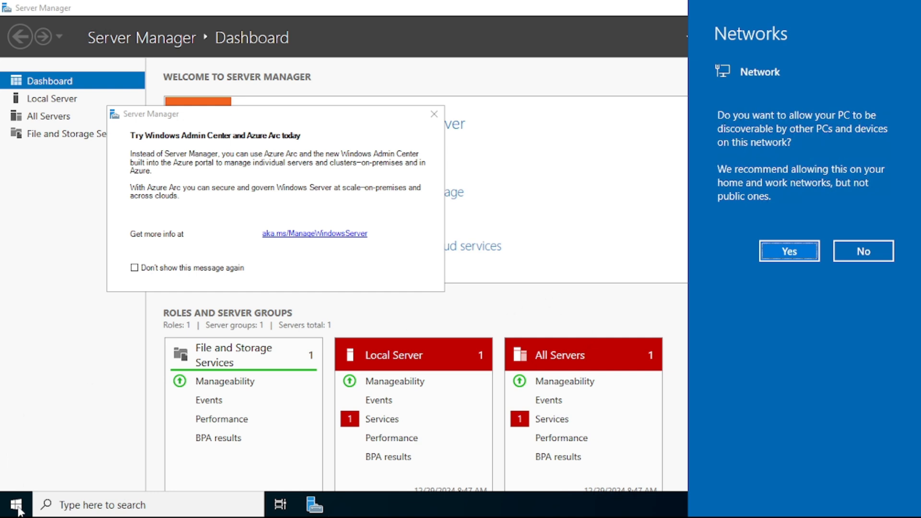
pyautogui.click(16, 505)
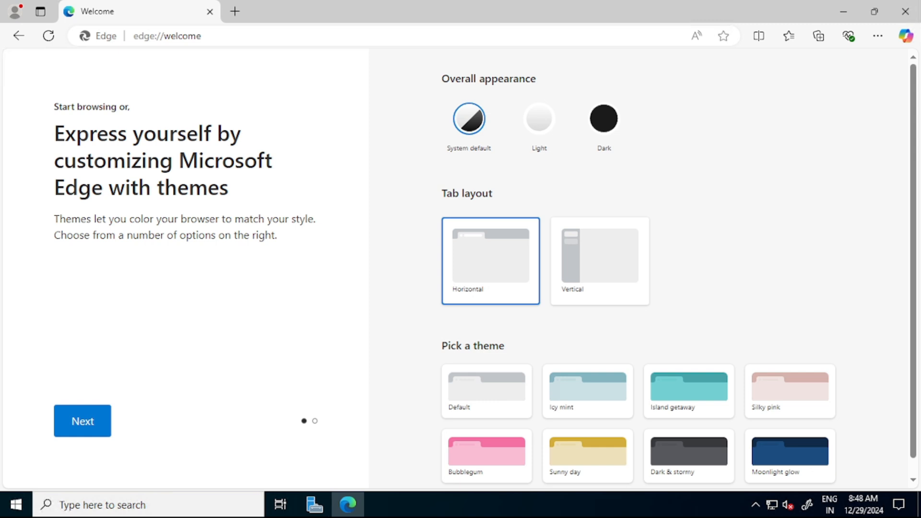
# Enter localhost in the Edge address bar inside the VM.
pyautogui.click(167, 36)
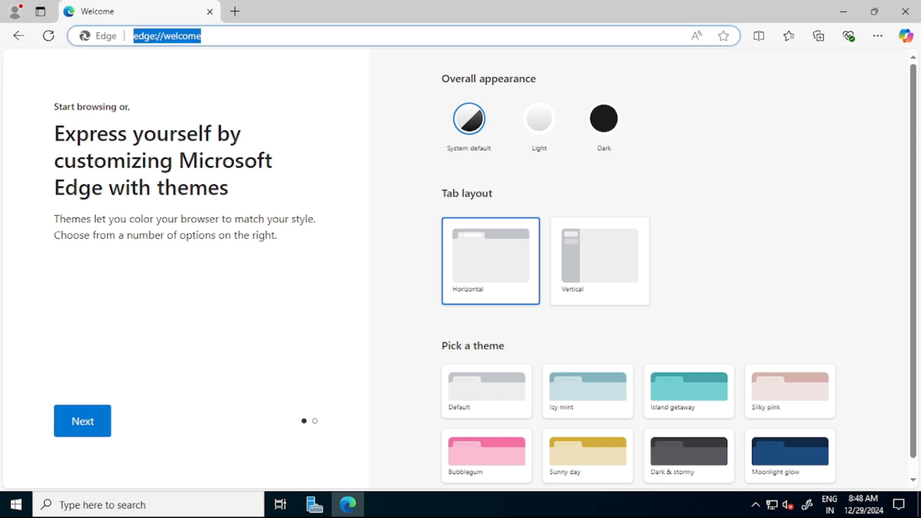
pyautogui.write('localhost')
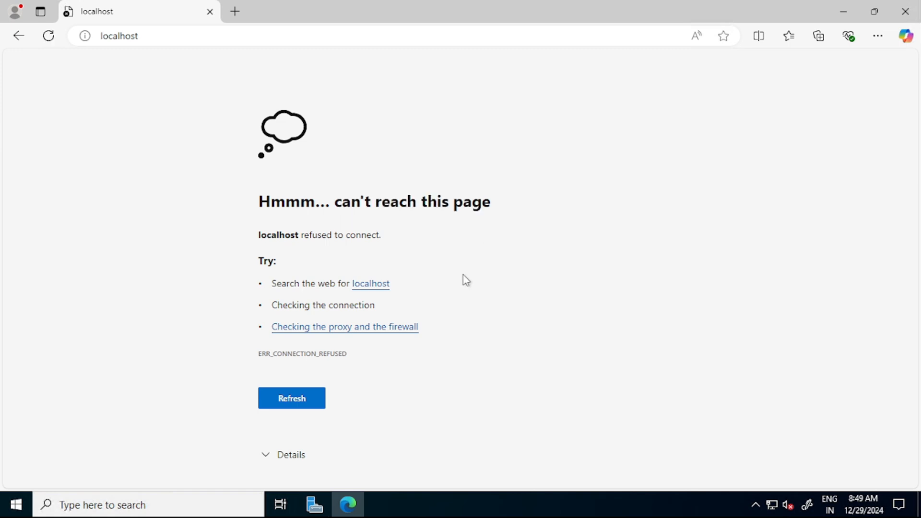
pyautogui.moveTo(845, 11)
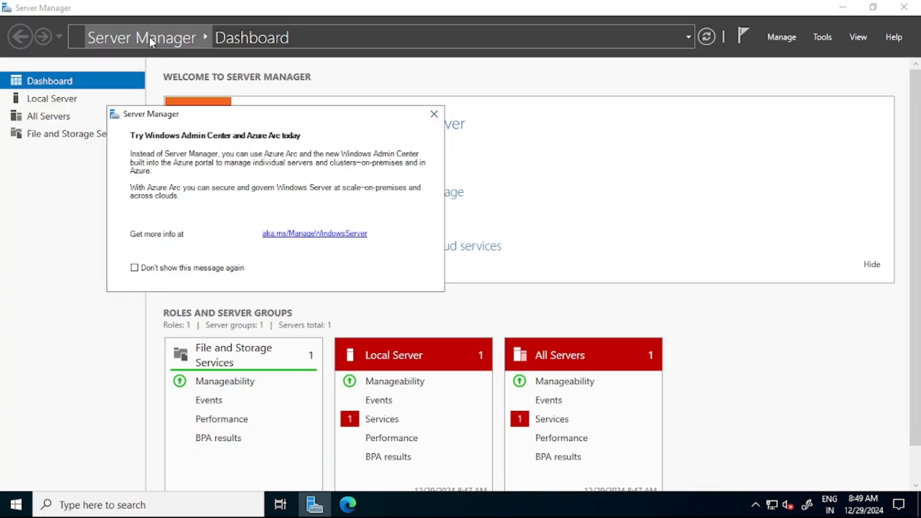
pyautogui.moveTo(434, 113)
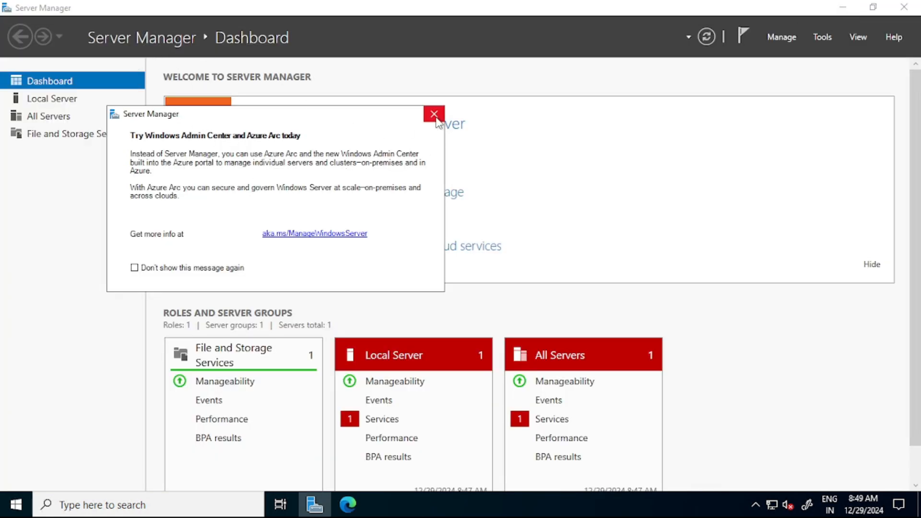
# Dismiss the Azure Arc tip, run Add Roles and Features for vm-for-web-app, and tick Web Server (IIS).
pyautogui.click(434, 113)
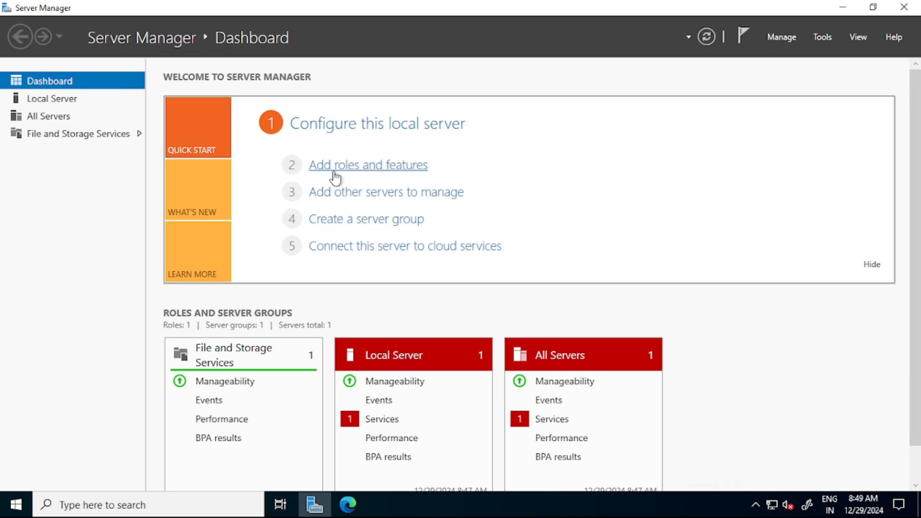
pyautogui.moveTo(383, 174)
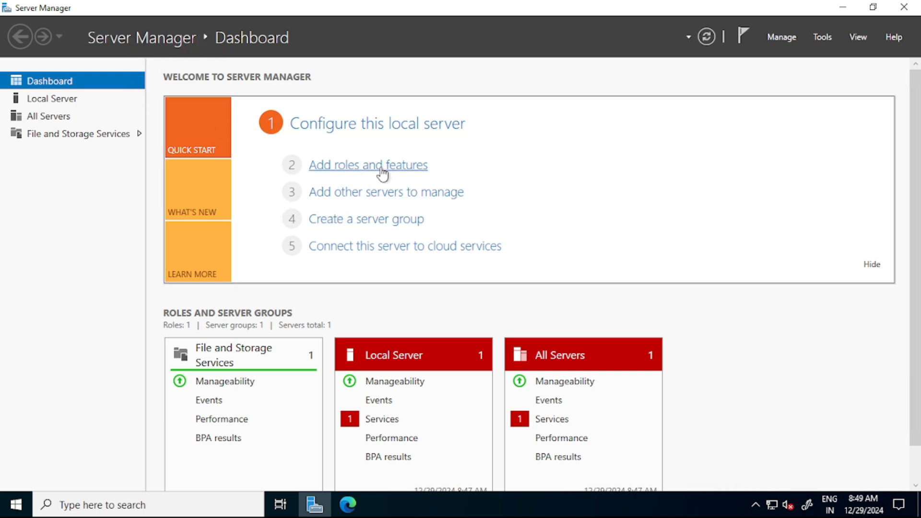
pyautogui.click(368, 165)
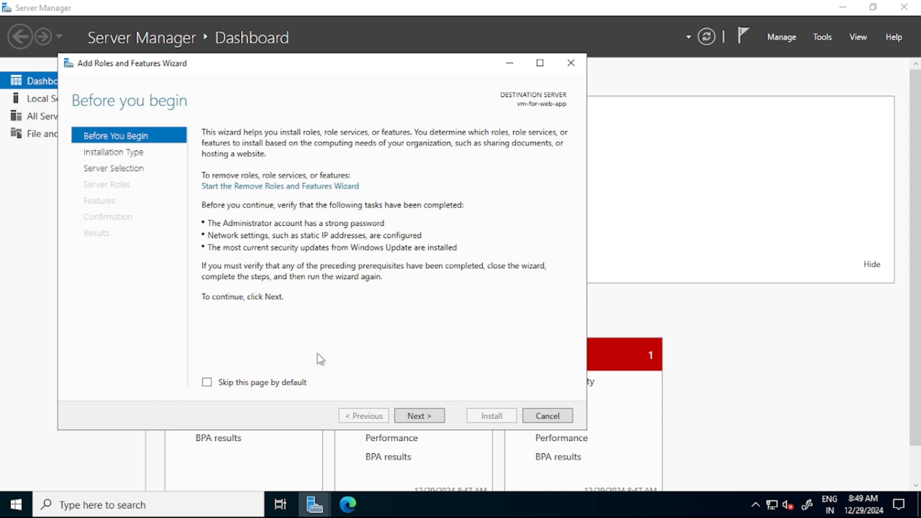
pyautogui.click(419, 416)
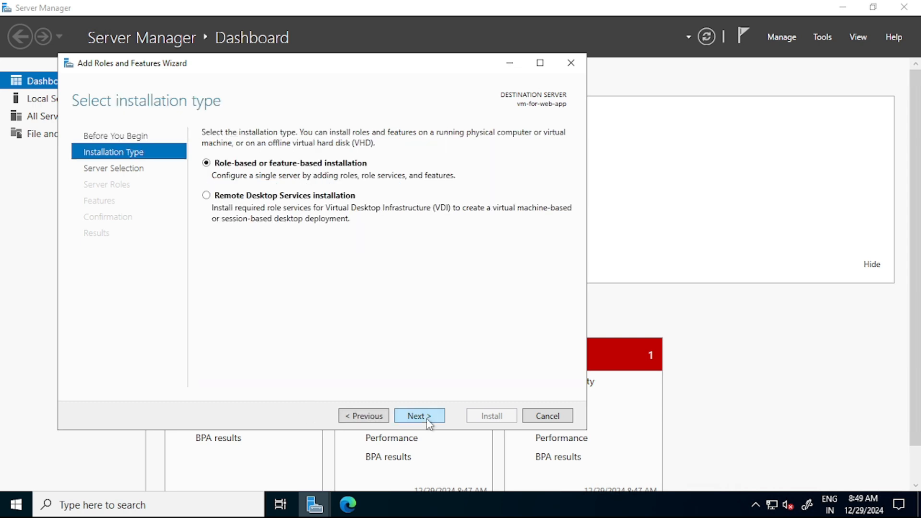
pyautogui.click(418, 415)
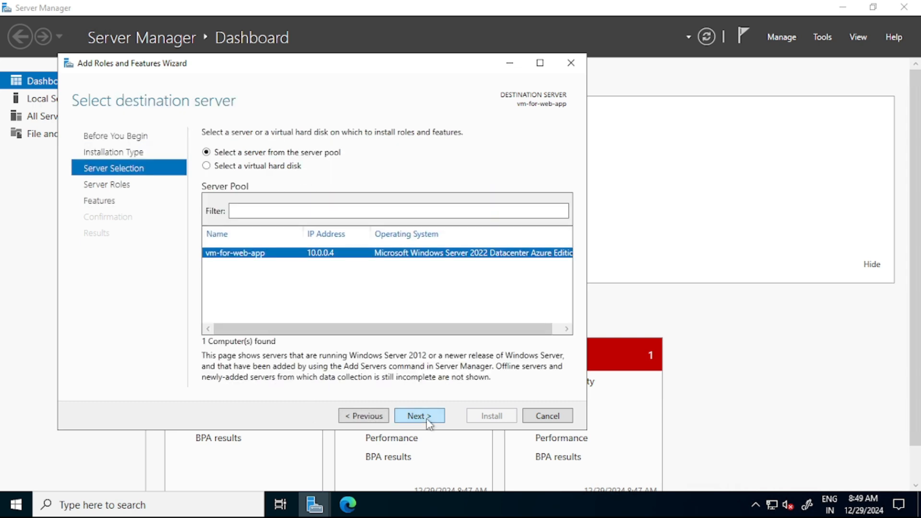
pyautogui.click(419, 415)
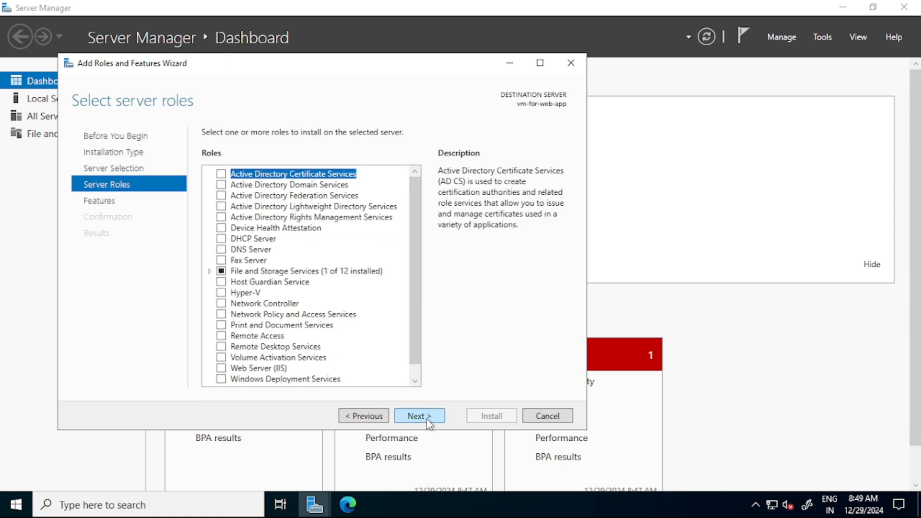
pyautogui.moveTo(345, 311)
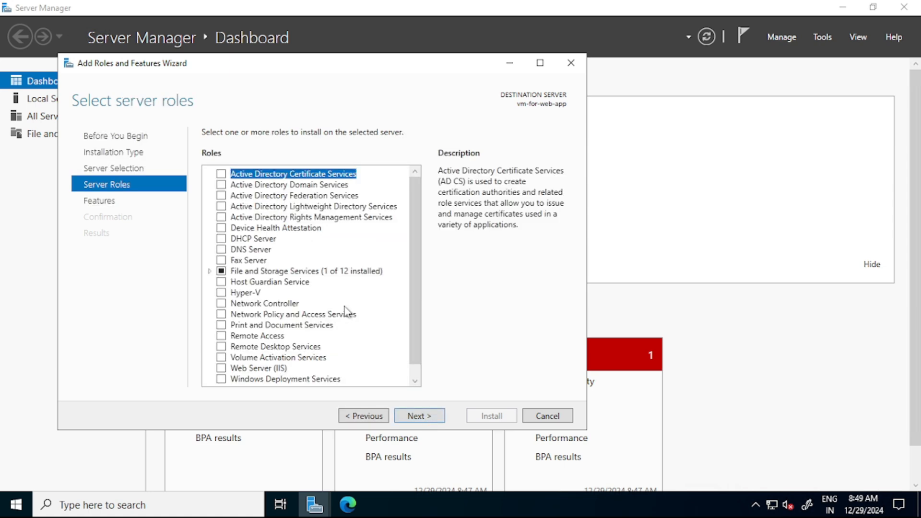
pyautogui.scroll(-3)
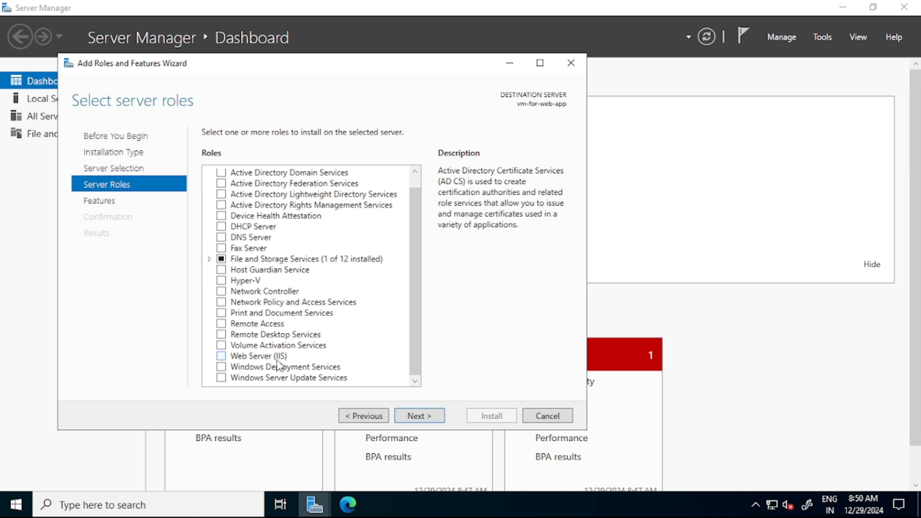
pyautogui.moveTo(223, 366)
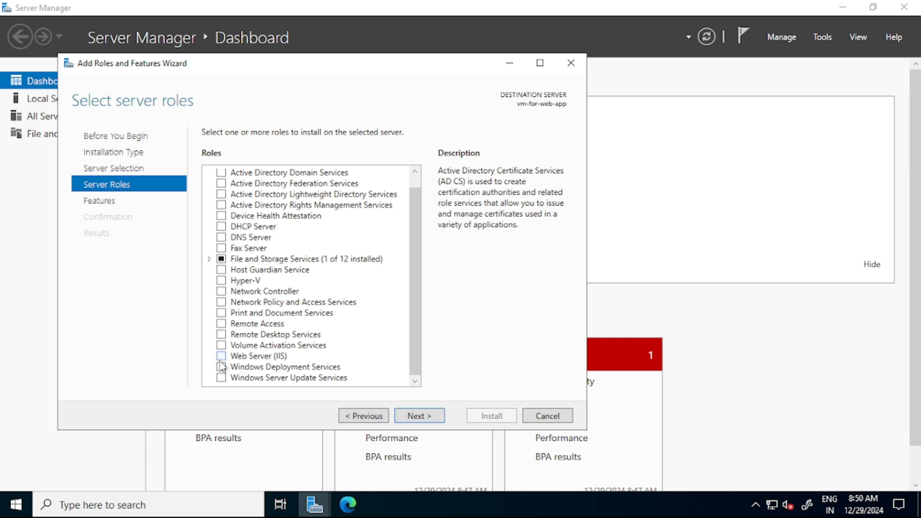
pyautogui.click(222, 356)
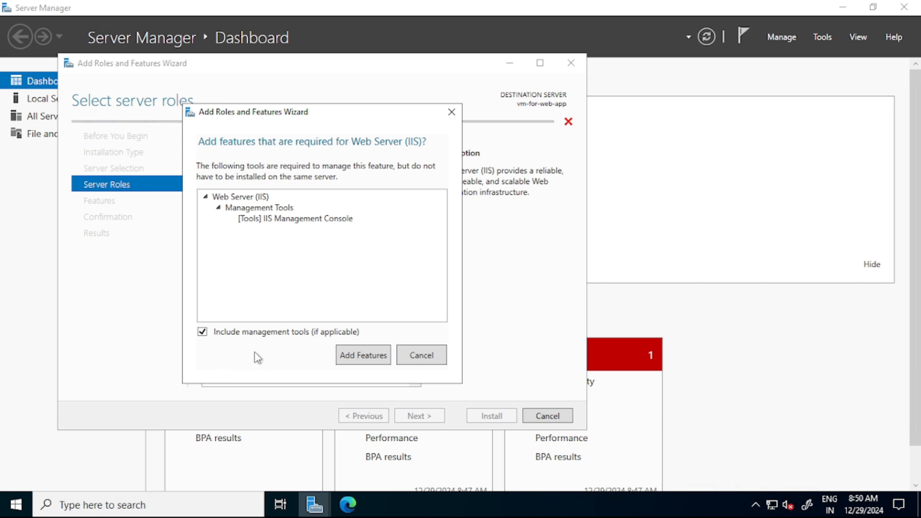
pyautogui.moveTo(363, 356)
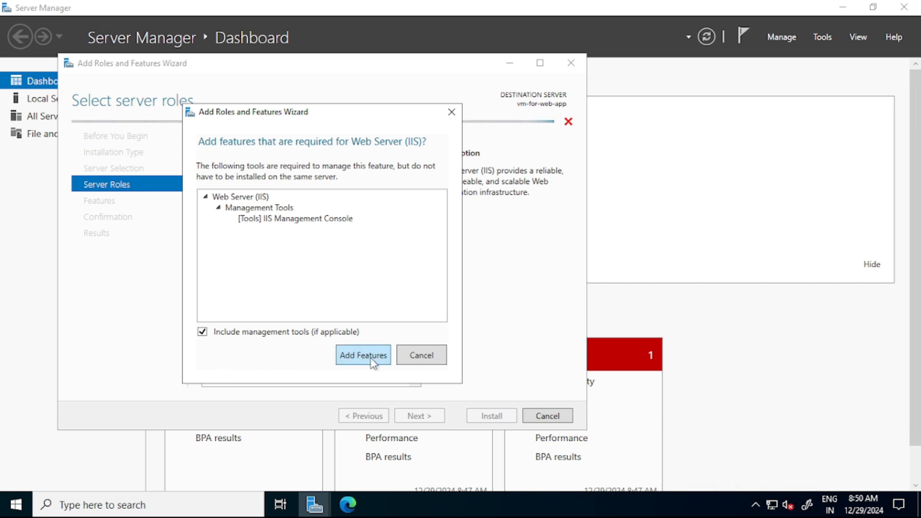
# Add the IIS management tools and pass the Server Roles, Features and Web Server Role pages.
pyautogui.click(363, 356)
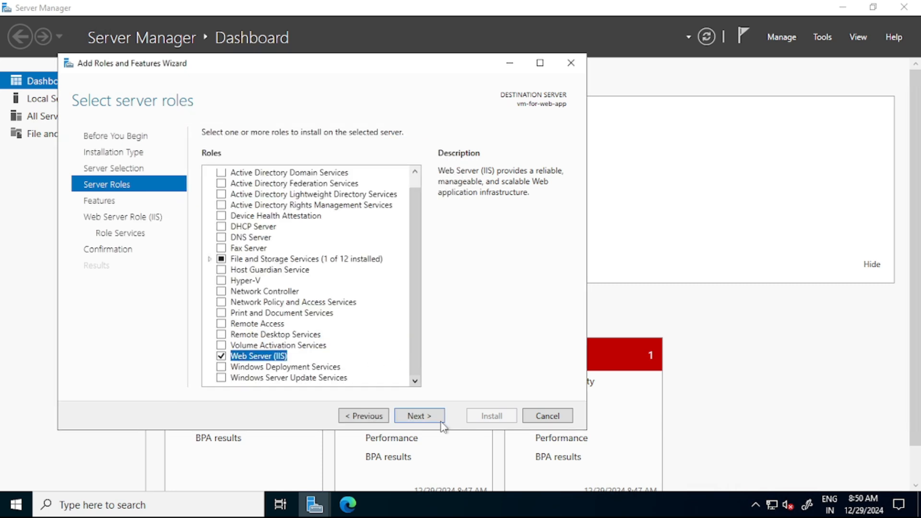
pyautogui.click(418, 416)
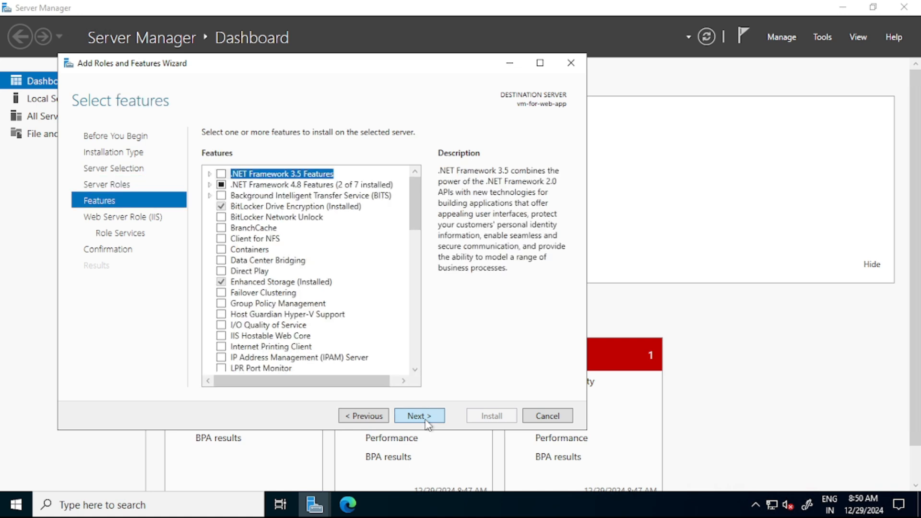
pyautogui.click(419, 415)
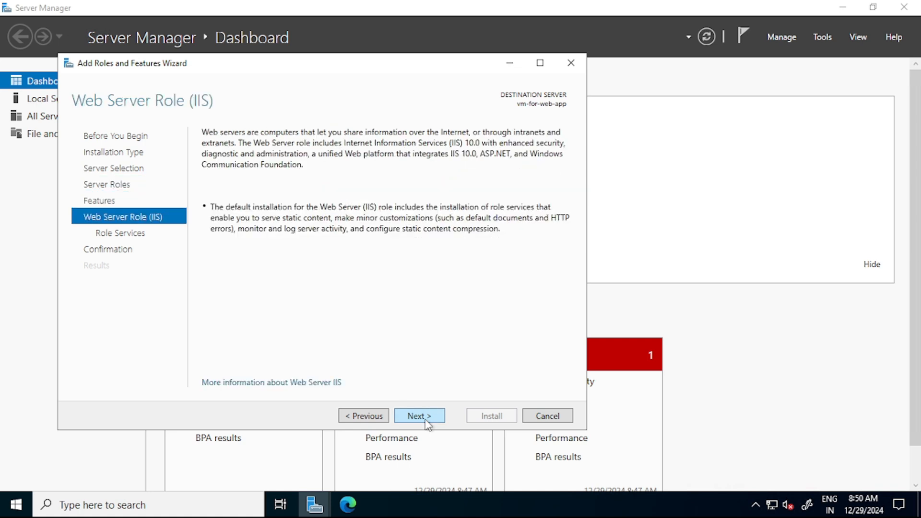
pyautogui.click(419, 416)
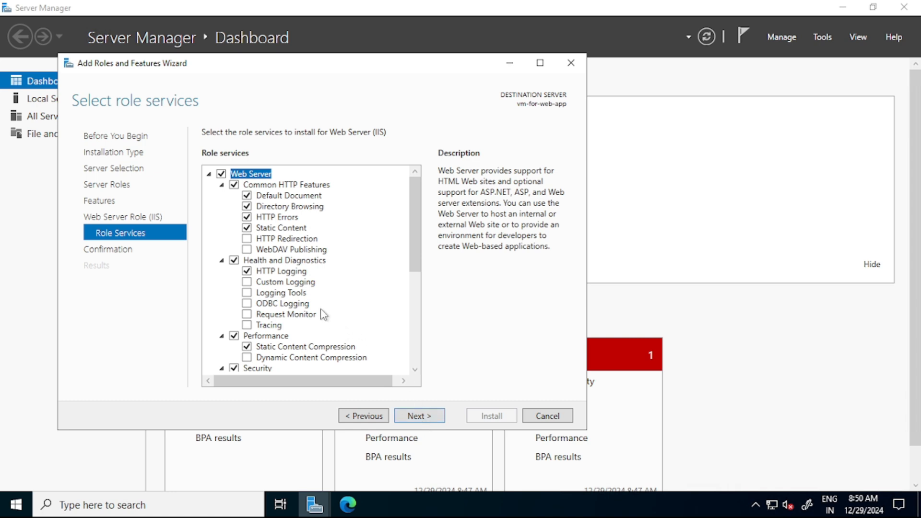
# Tick IIS 6 Management Compatibility under Management Tools and install the IIS features.
pyautogui.scroll(-3)
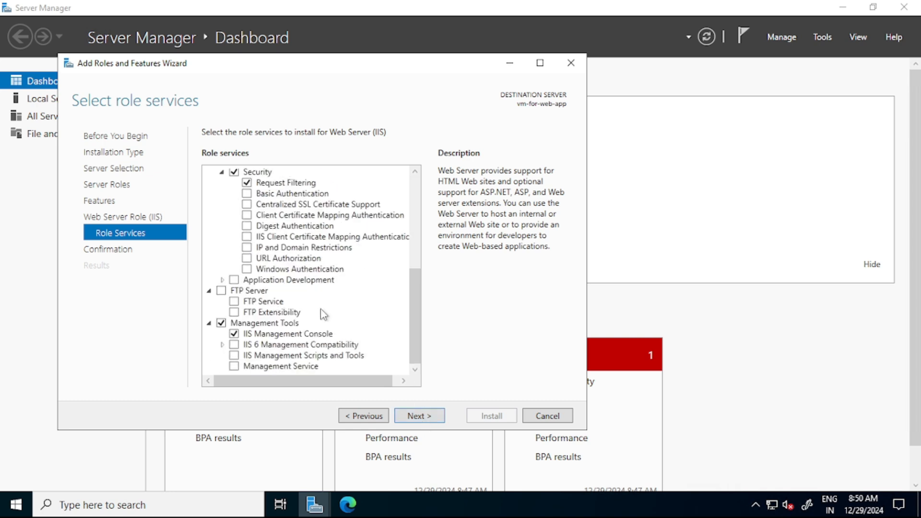
pyautogui.moveTo(249, 328)
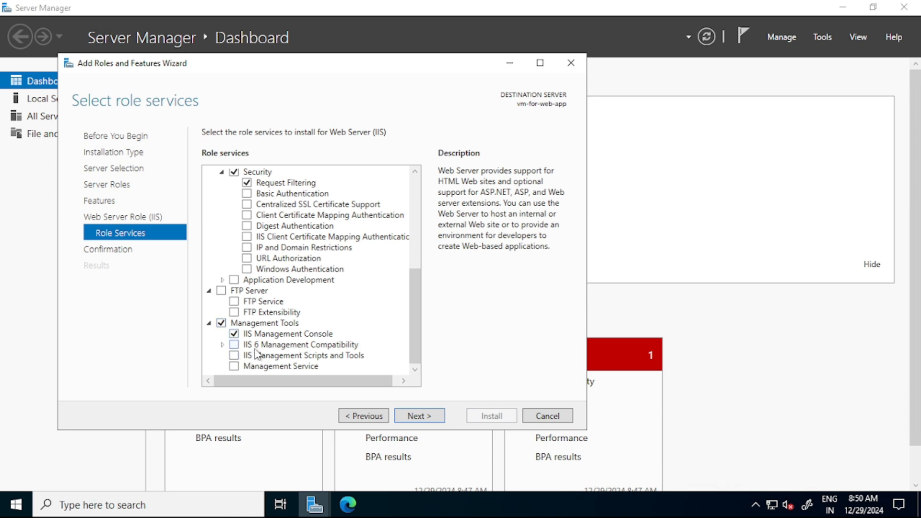
pyautogui.click(235, 347)
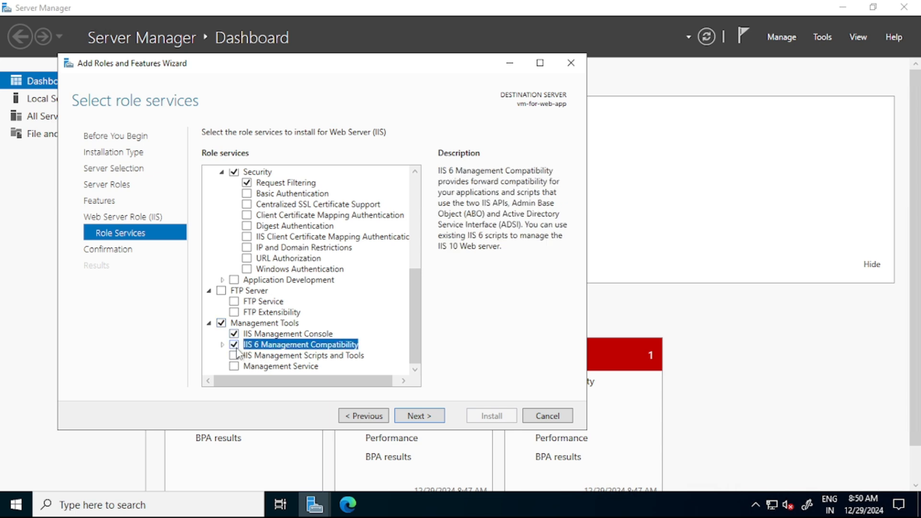
pyautogui.click(419, 415)
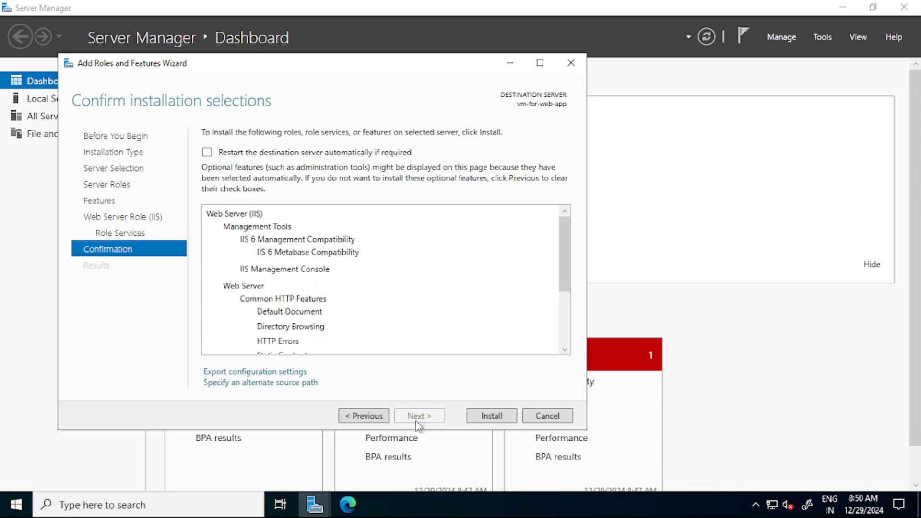
pyautogui.moveTo(498, 416)
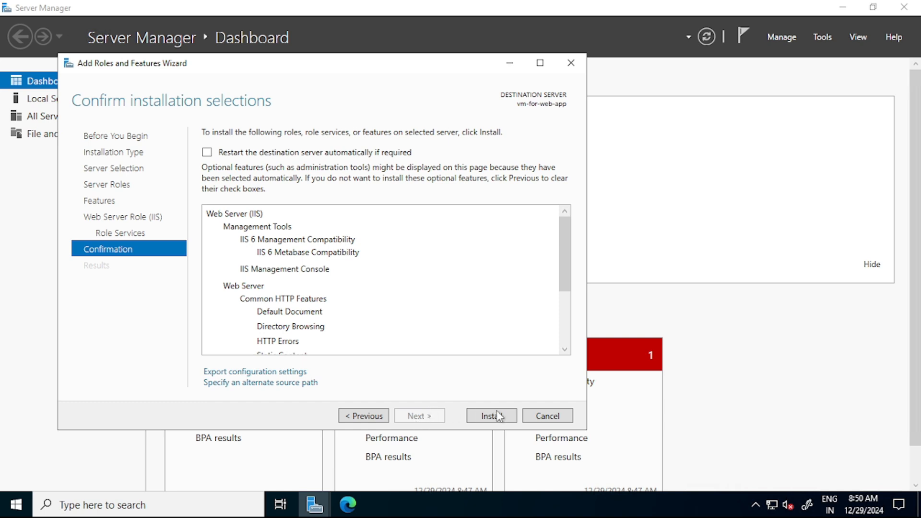
pyautogui.click(491, 416)
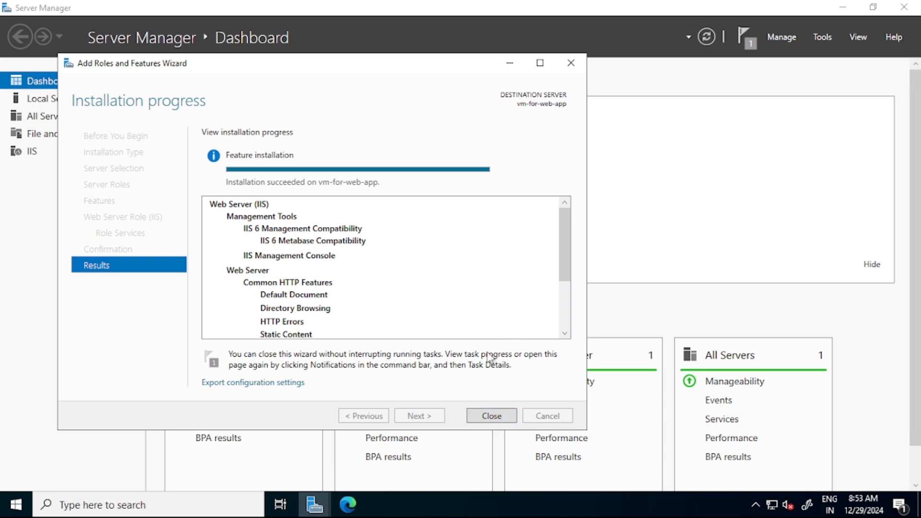
# Close the finished installation wizard and then Server Manager.
pyautogui.click(491, 416)
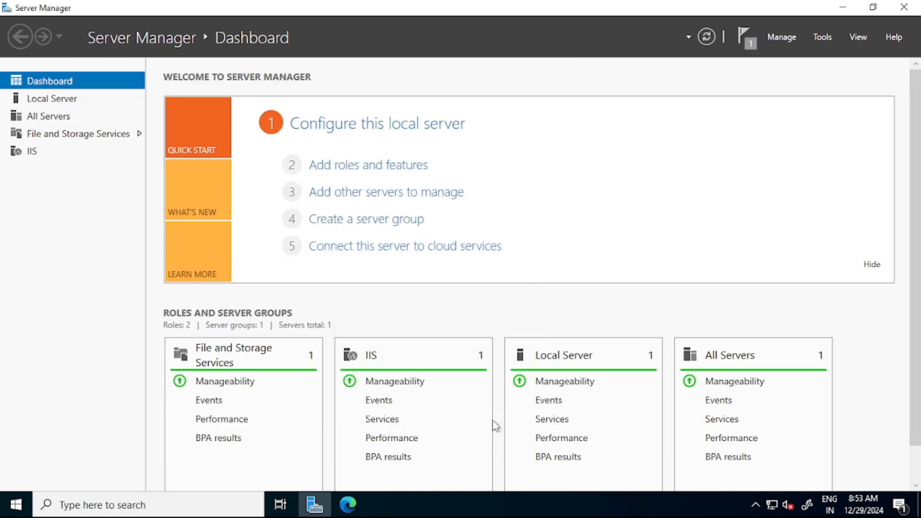
pyautogui.moveTo(907, 18)
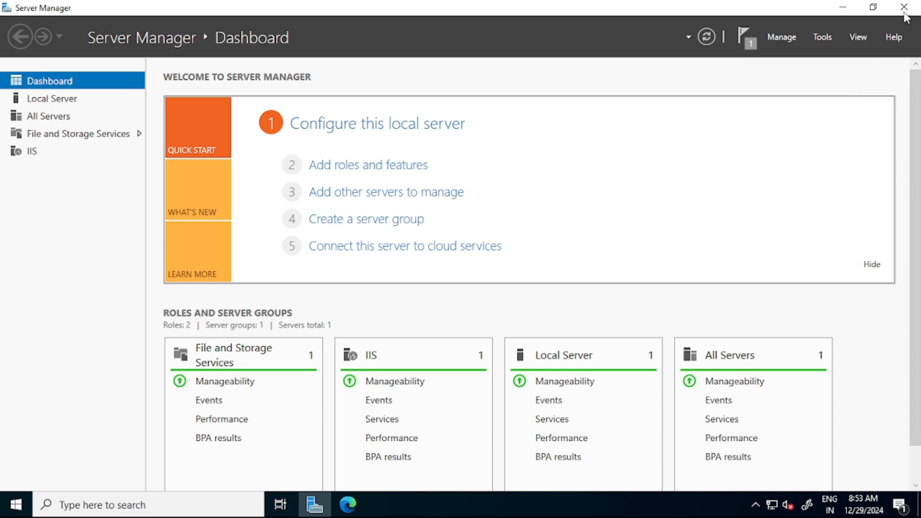
pyautogui.click(904, 7)
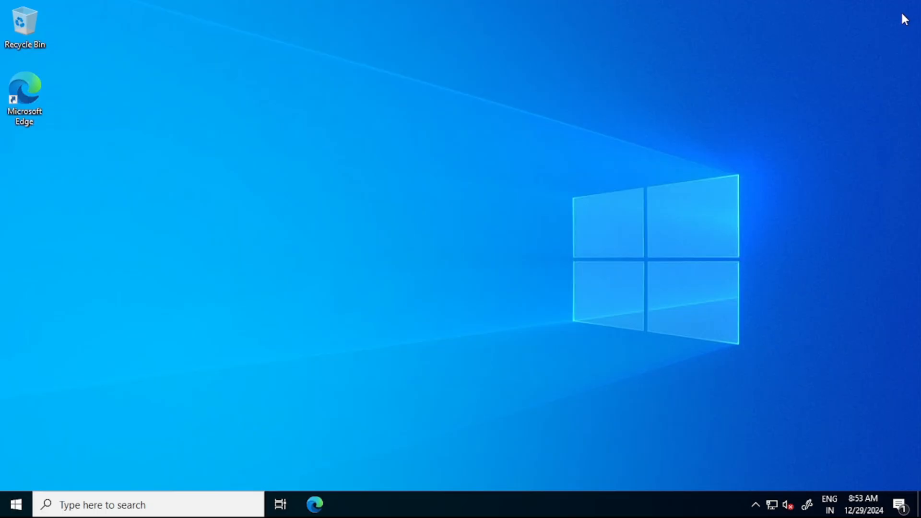
pyautogui.moveTo(377, 343)
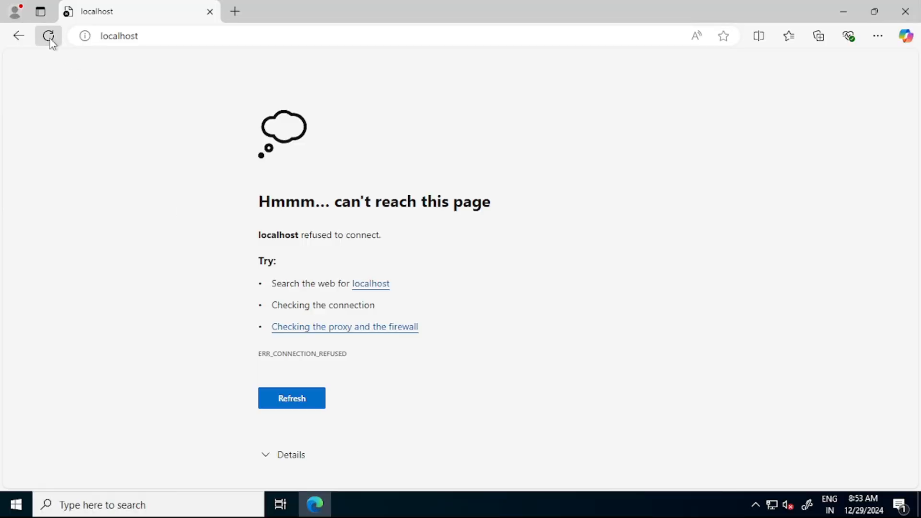
# Refresh localhost in Edge, replacing the connection error with the IIS welcome page.
pyautogui.click(49, 36)
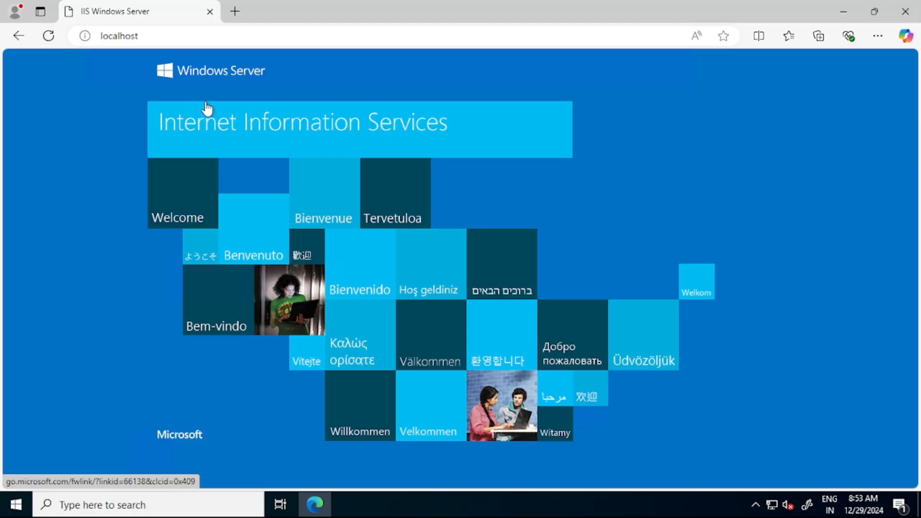
pyautogui.moveTo(169, 137)
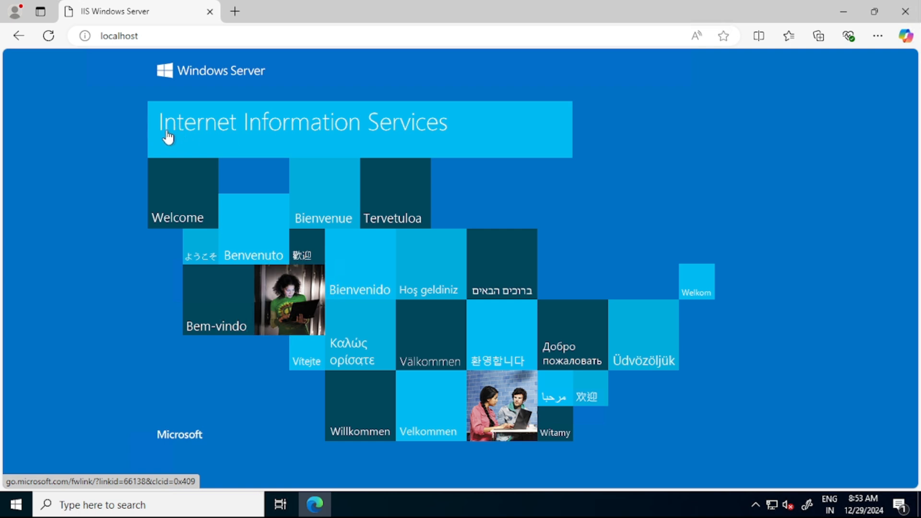
pyautogui.moveTo(448, 137)
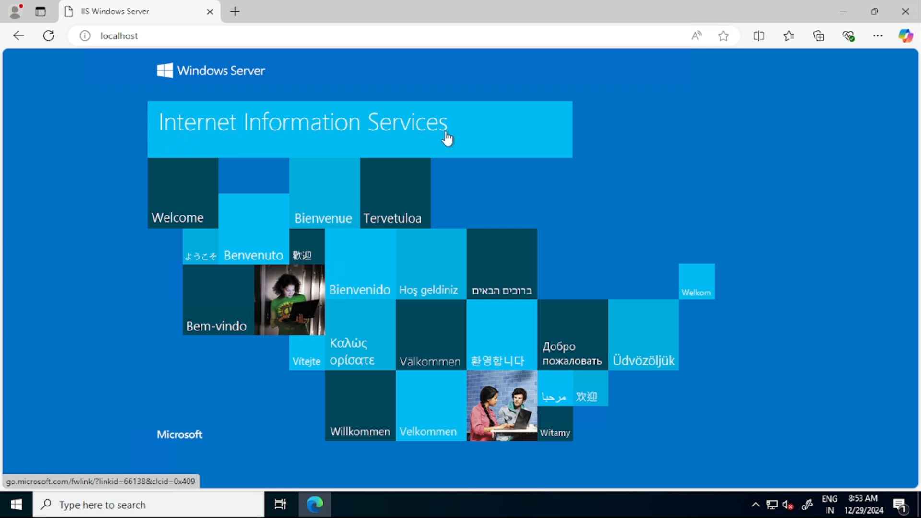
pyautogui.moveTo(377, 143)
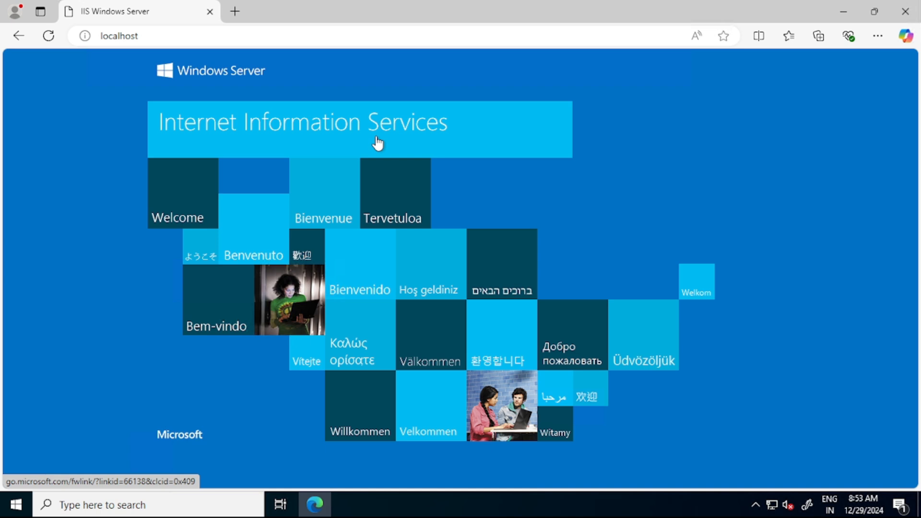
pyautogui.moveTo(234, 11)
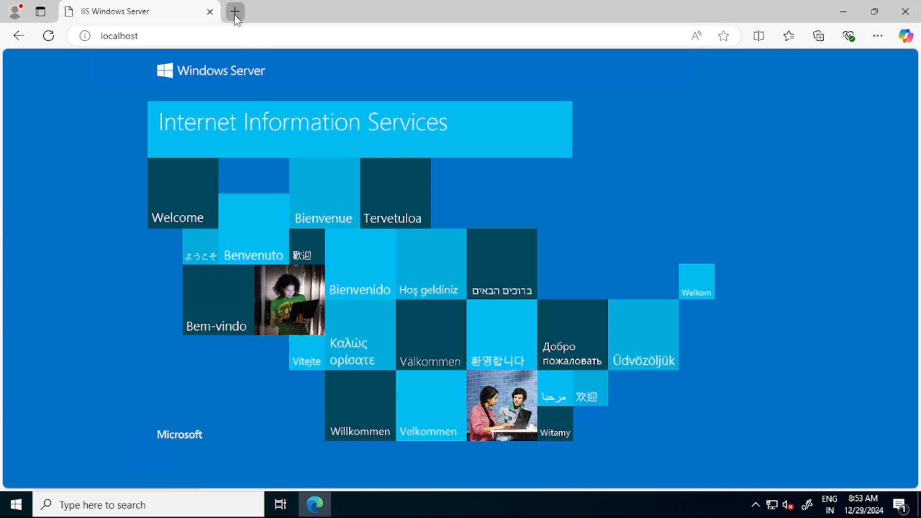
# Search 'install .net 8 hosting bundle' in a new Edge tab to reach the Download .NET 8.0 page.
pyautogui.click(235, 11)
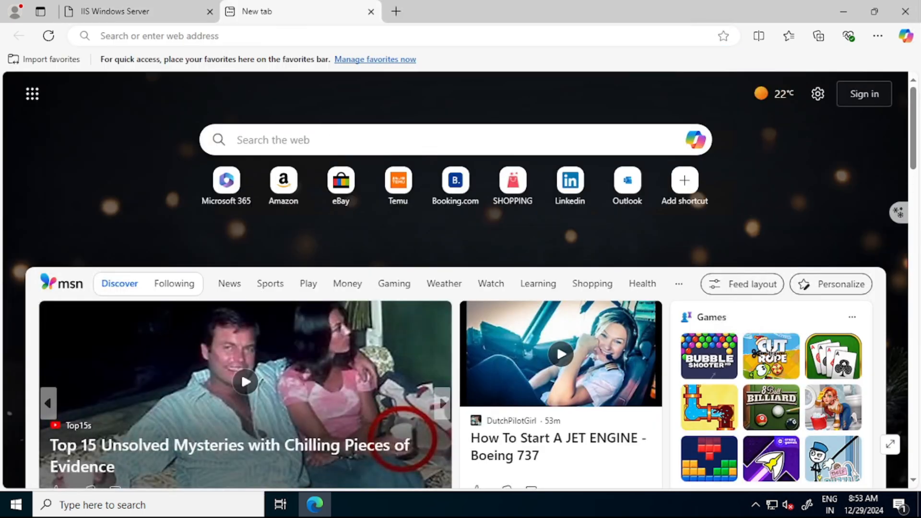
pyautogui.click(411, 140)
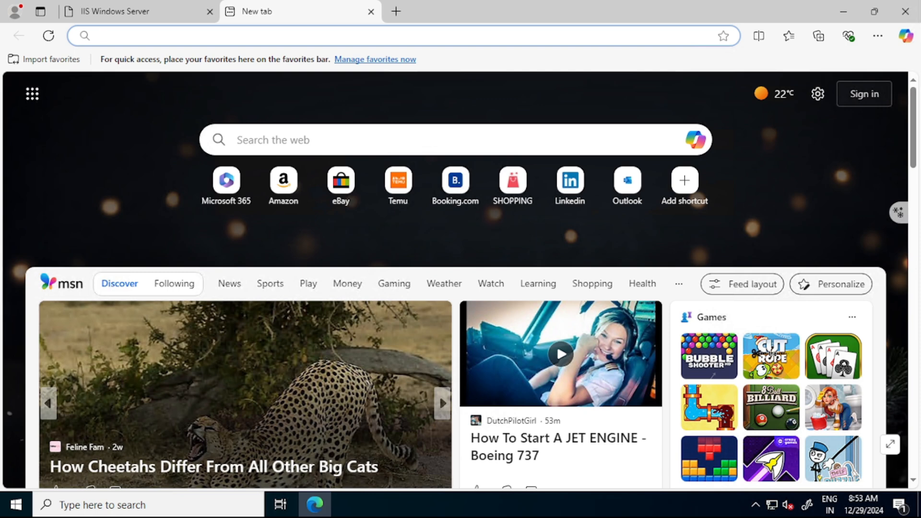
pyautogui.write('instagram')
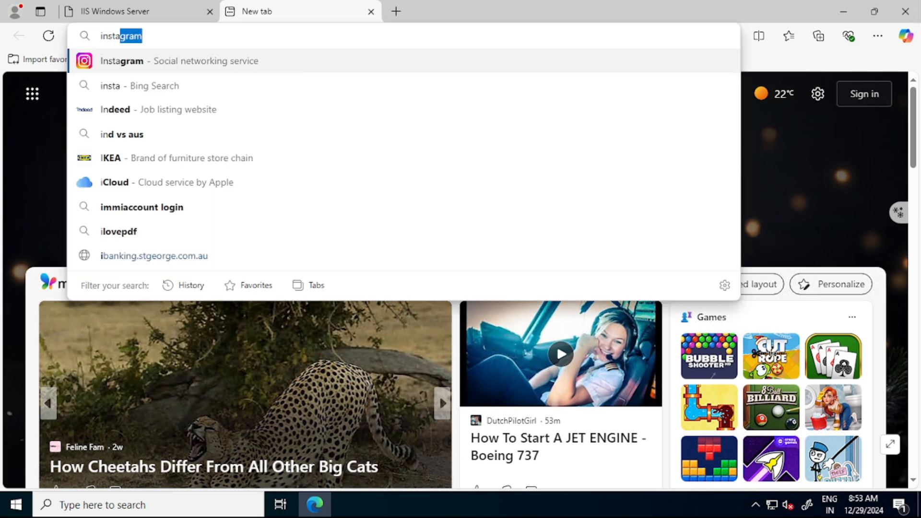
pyautogui.write('install .net')
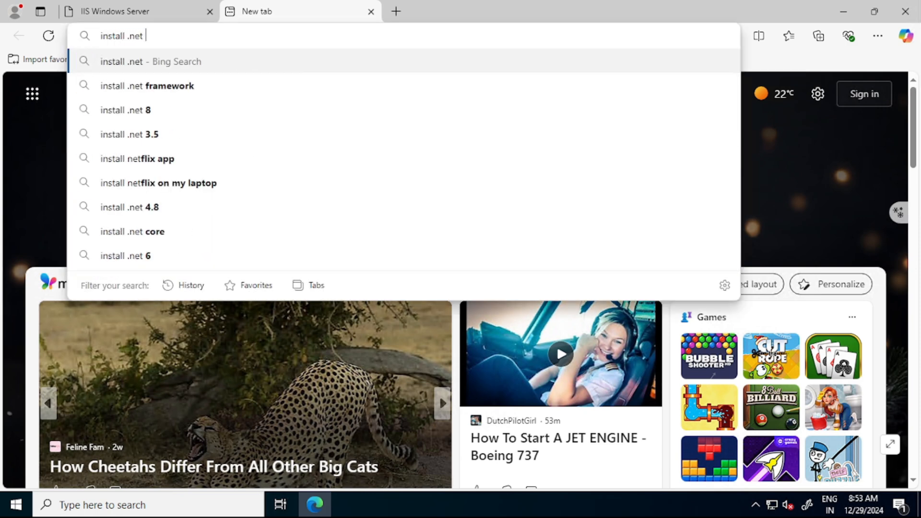
pyautogui.write('8 h')
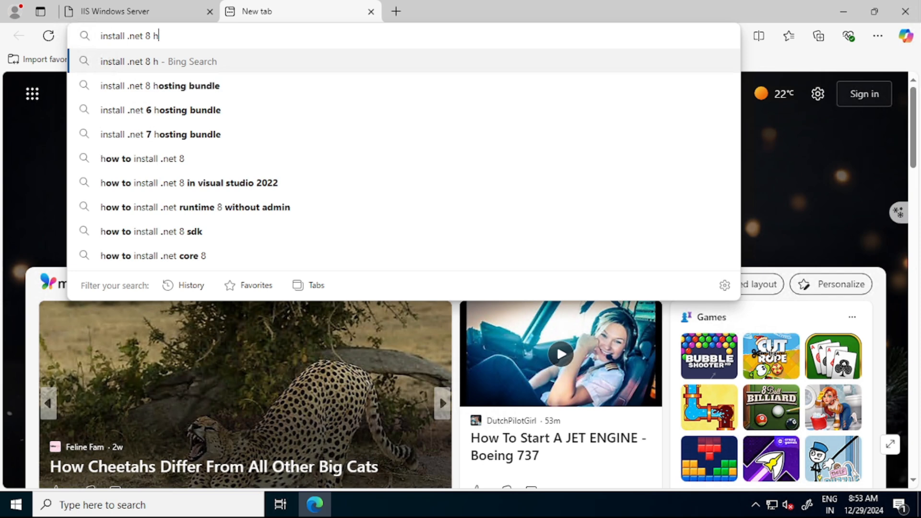
pyautogui.click(159, 85)
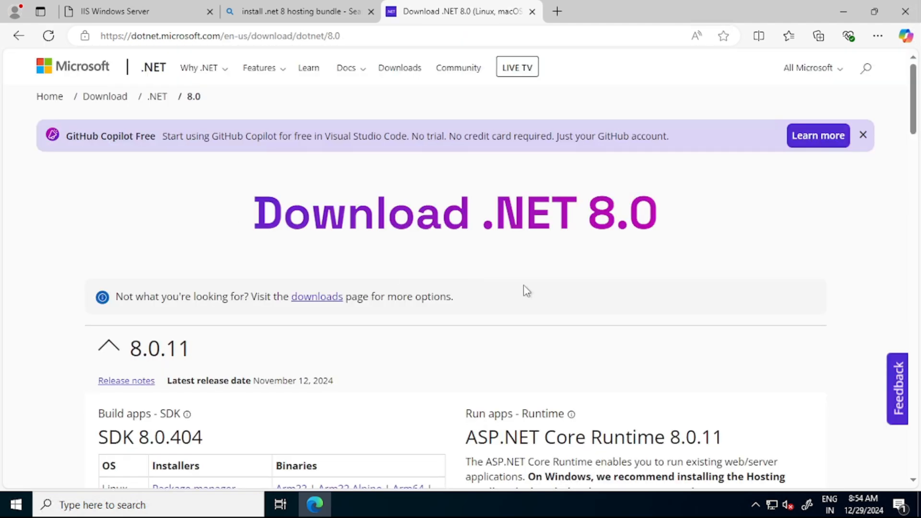
# Download the ASP.NET Core Runtime 8.0.11 Windows Hosting Bundle installer.
pyautogui.scroll(-3)
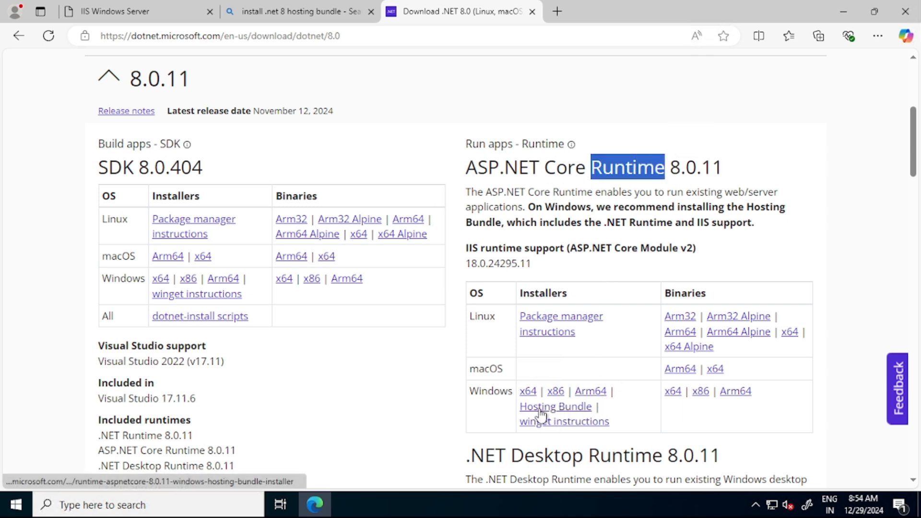
pyautogui.click(555, 406)
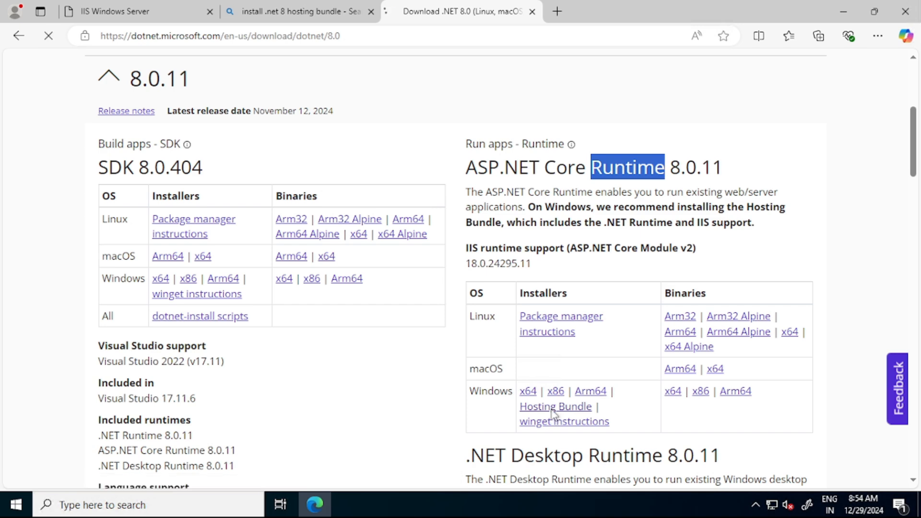
pyautogui.click(554, 406)
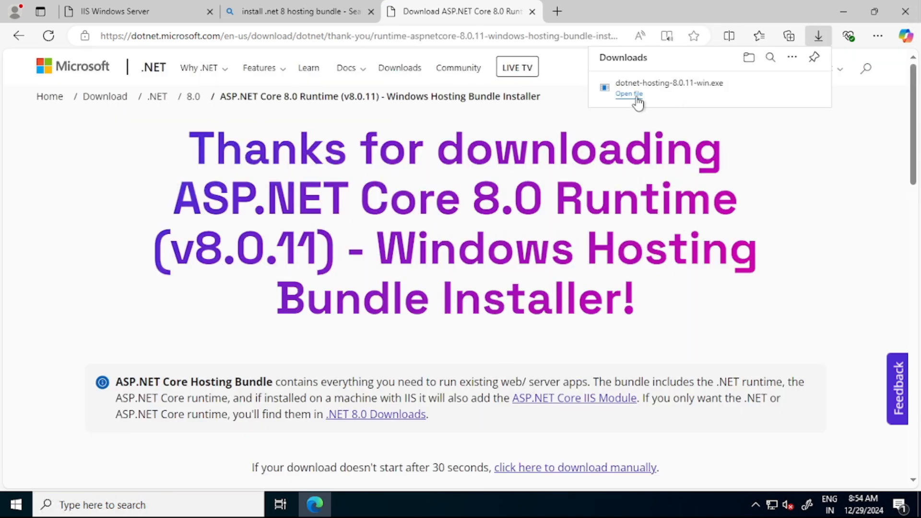
pyautogui.moveTo(628, 94)
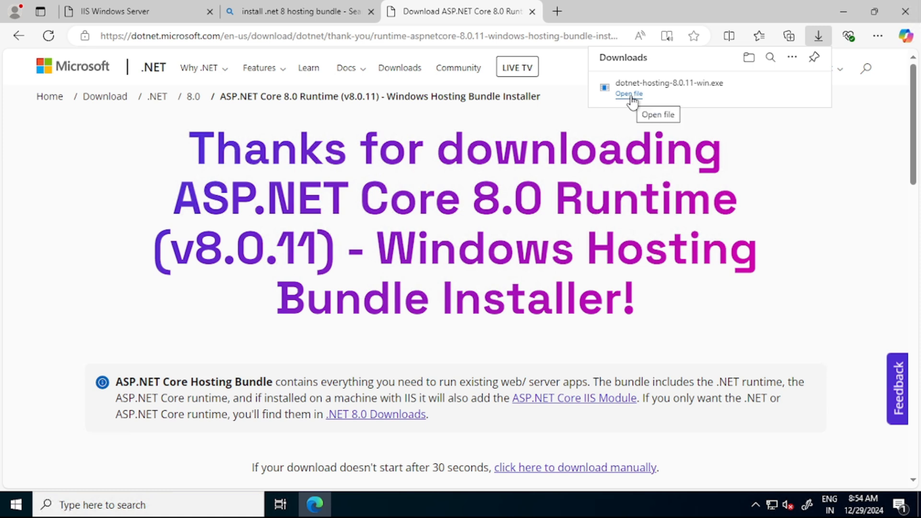
# Run the downloaded installer, accept the license, install .NET 8.0.11 Hosting Bundle, and close setup.
pyautogui.click(628, 94)
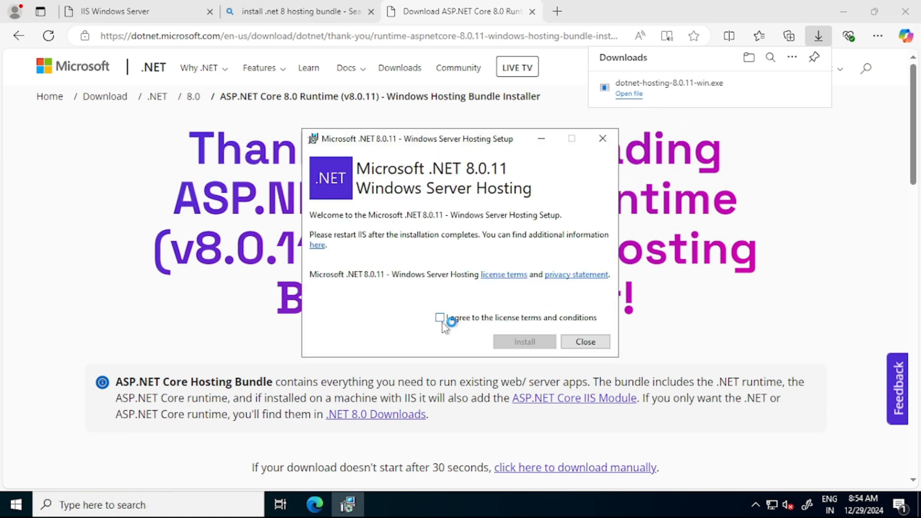
pyautogui.click(441, 317)
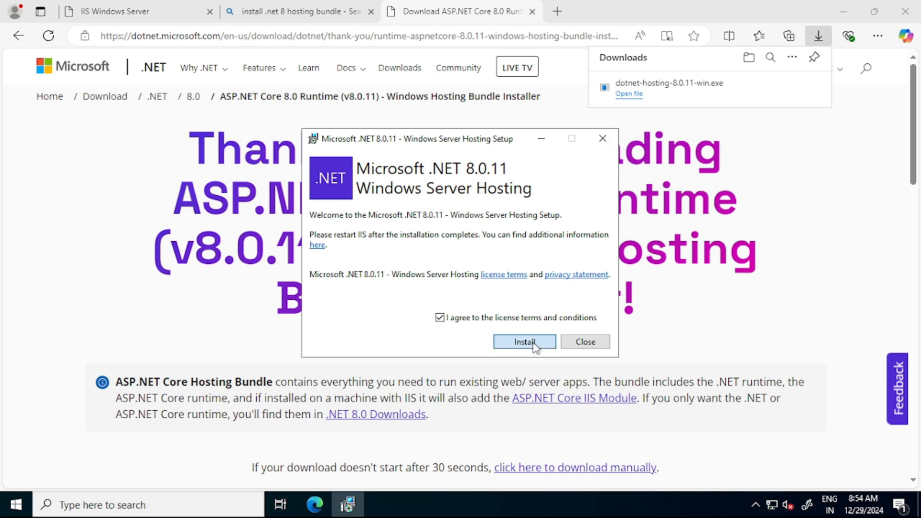
pyautogui.click(524, 342)
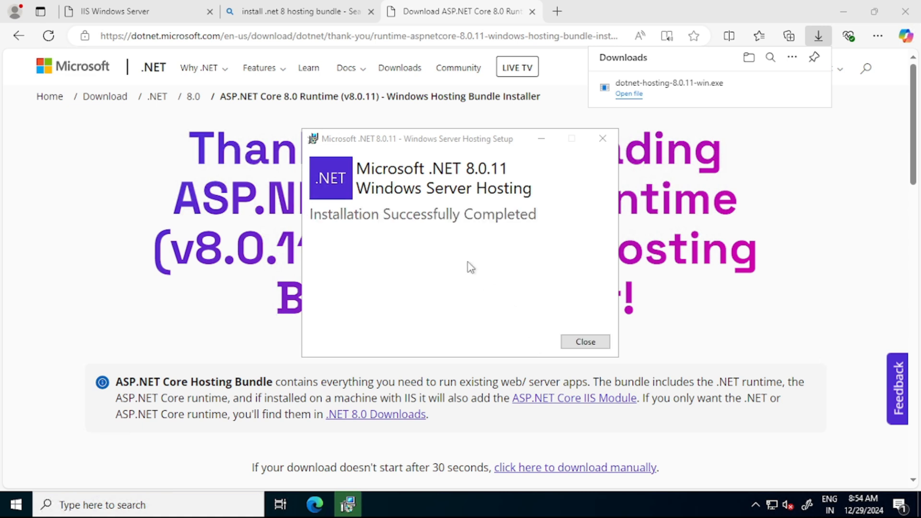
pyautogui.click(584, 341)
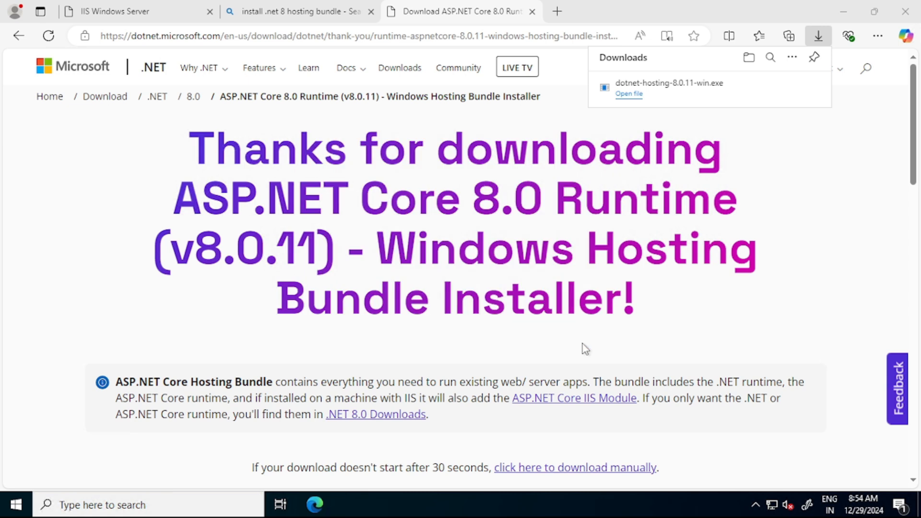